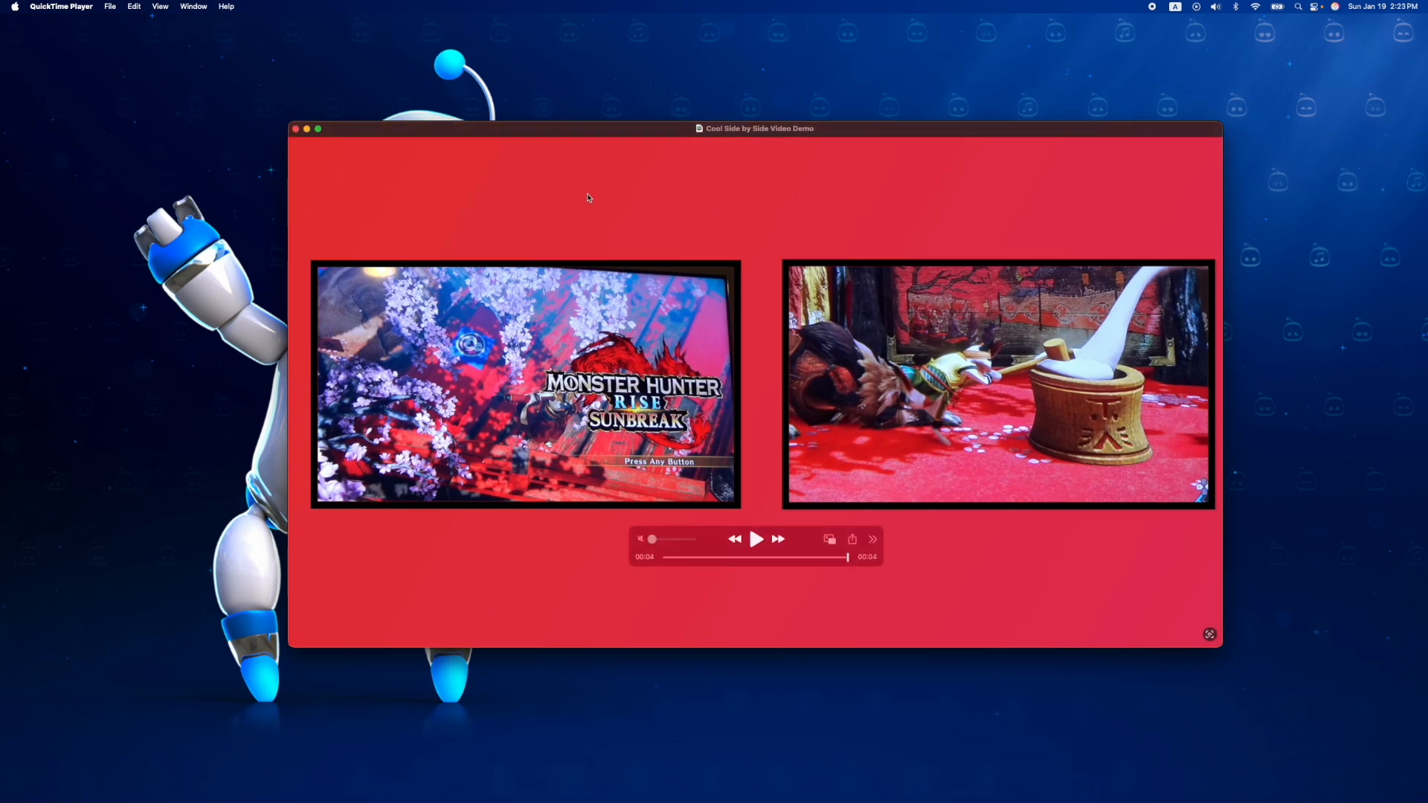
{"action": "mouse_move", "coordinate": [484, 227]}
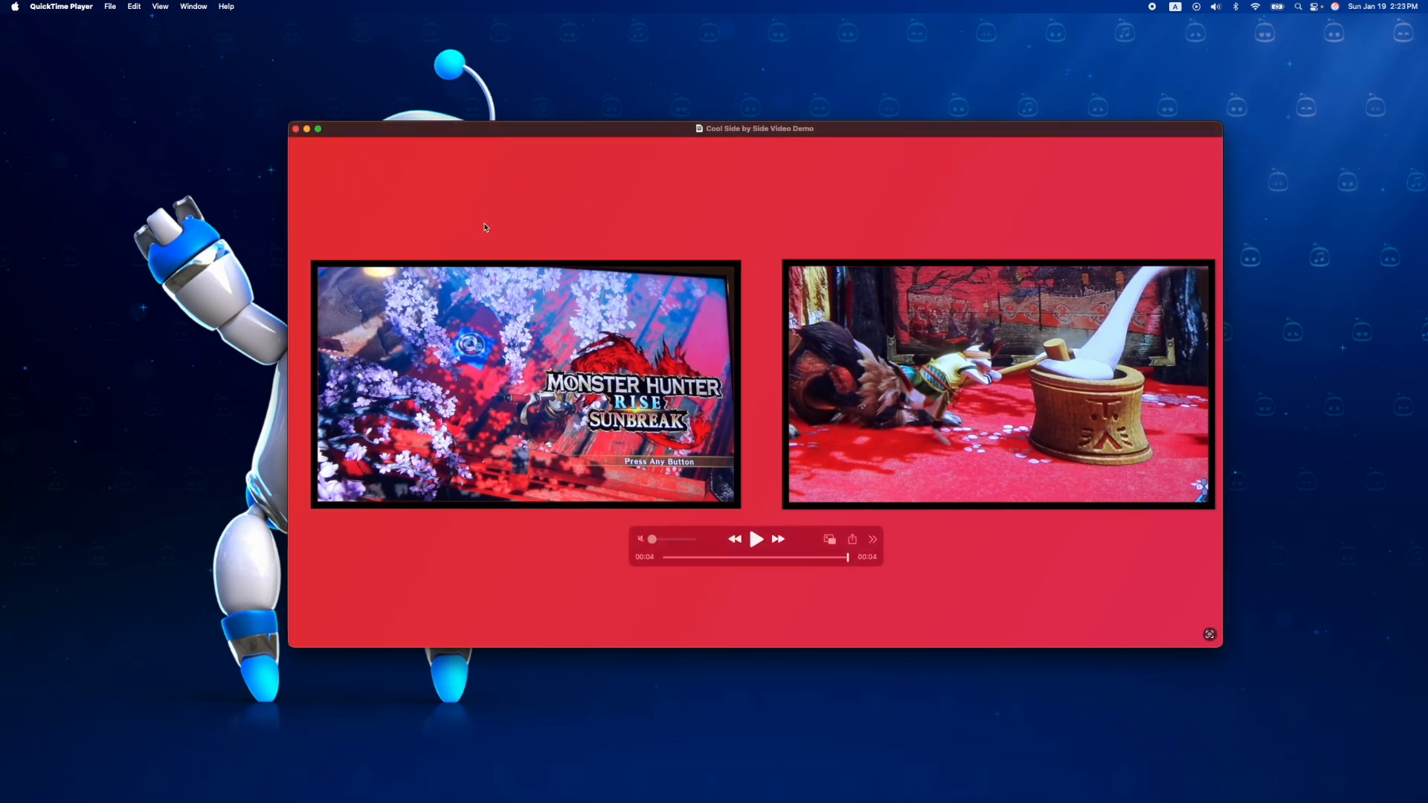
{"action": "mouse_move", "coordinate": [534, 198]}
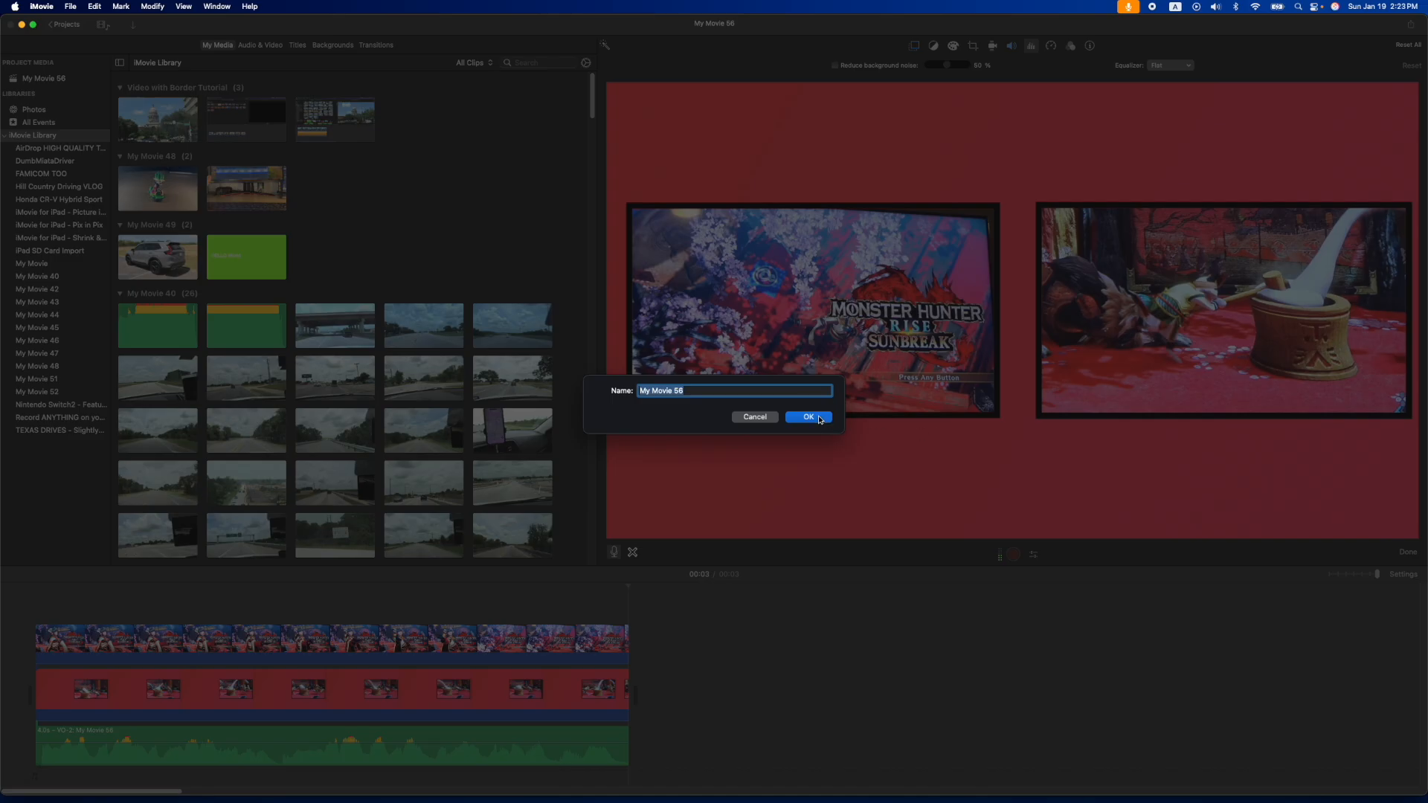
- Create a new movie project and add the Gradient Yellow background as its first clip
{"action": "left_click", "coordinate": [808, 417]}
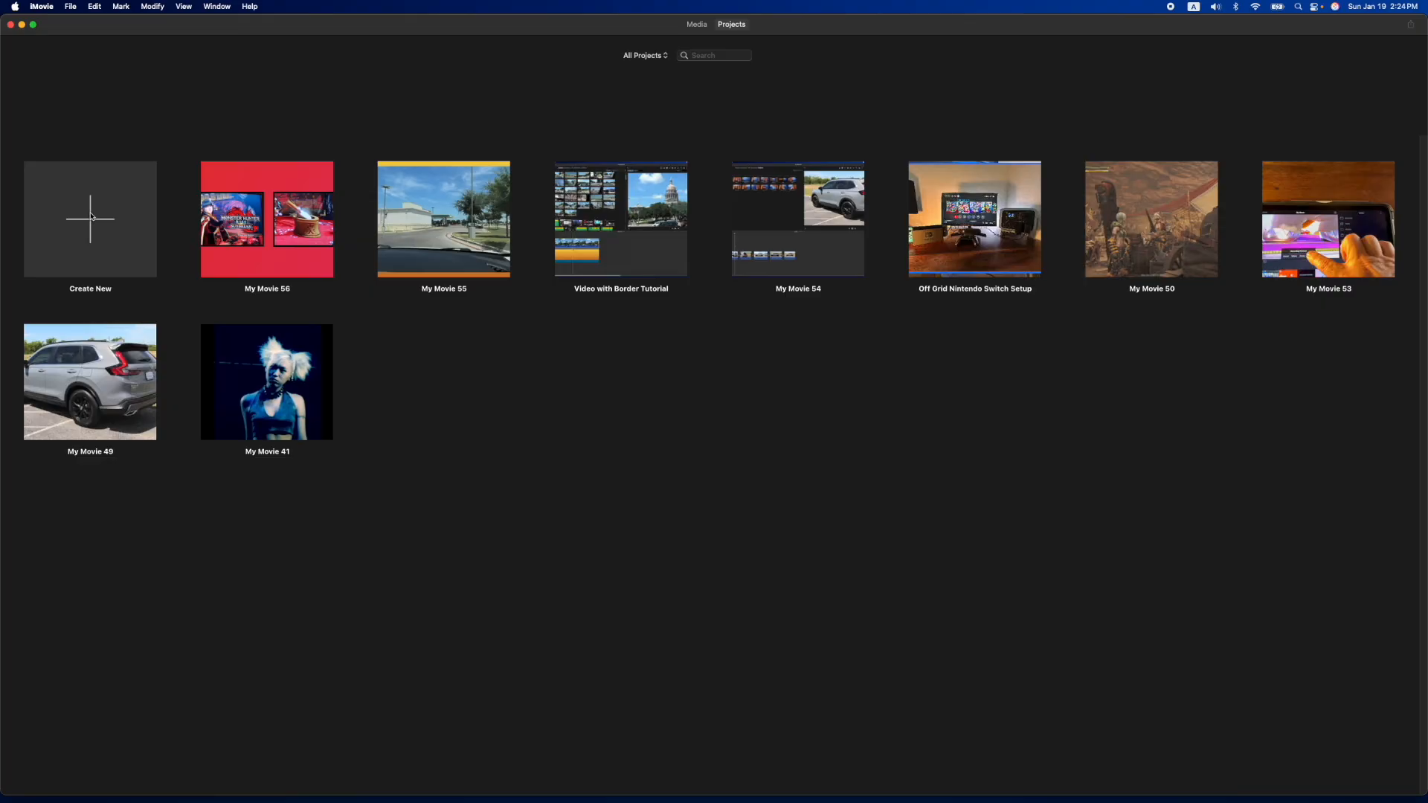
{"action": "left_click", "coordinate": [91, 218]}
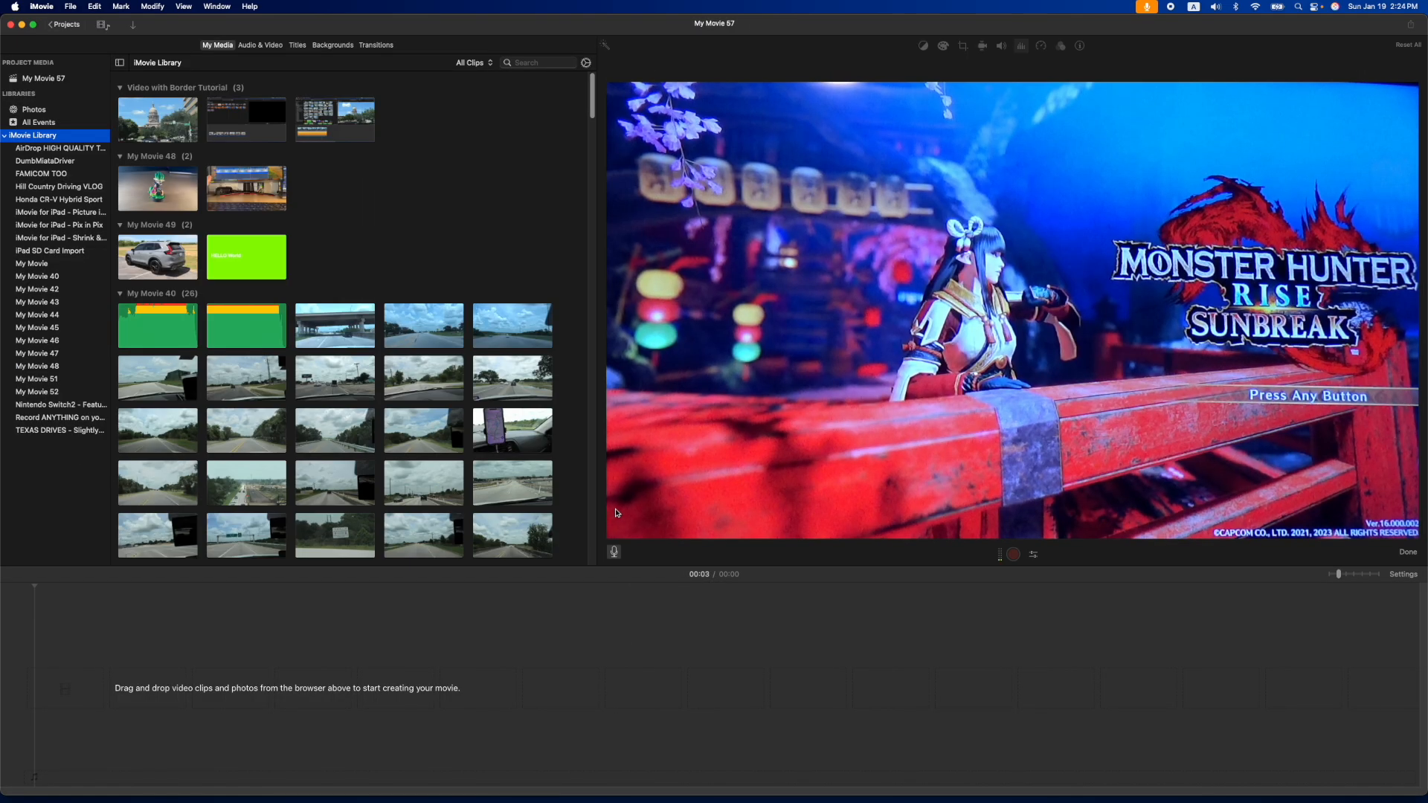
{"action": "left_click", "coordinate": [332, 45]}
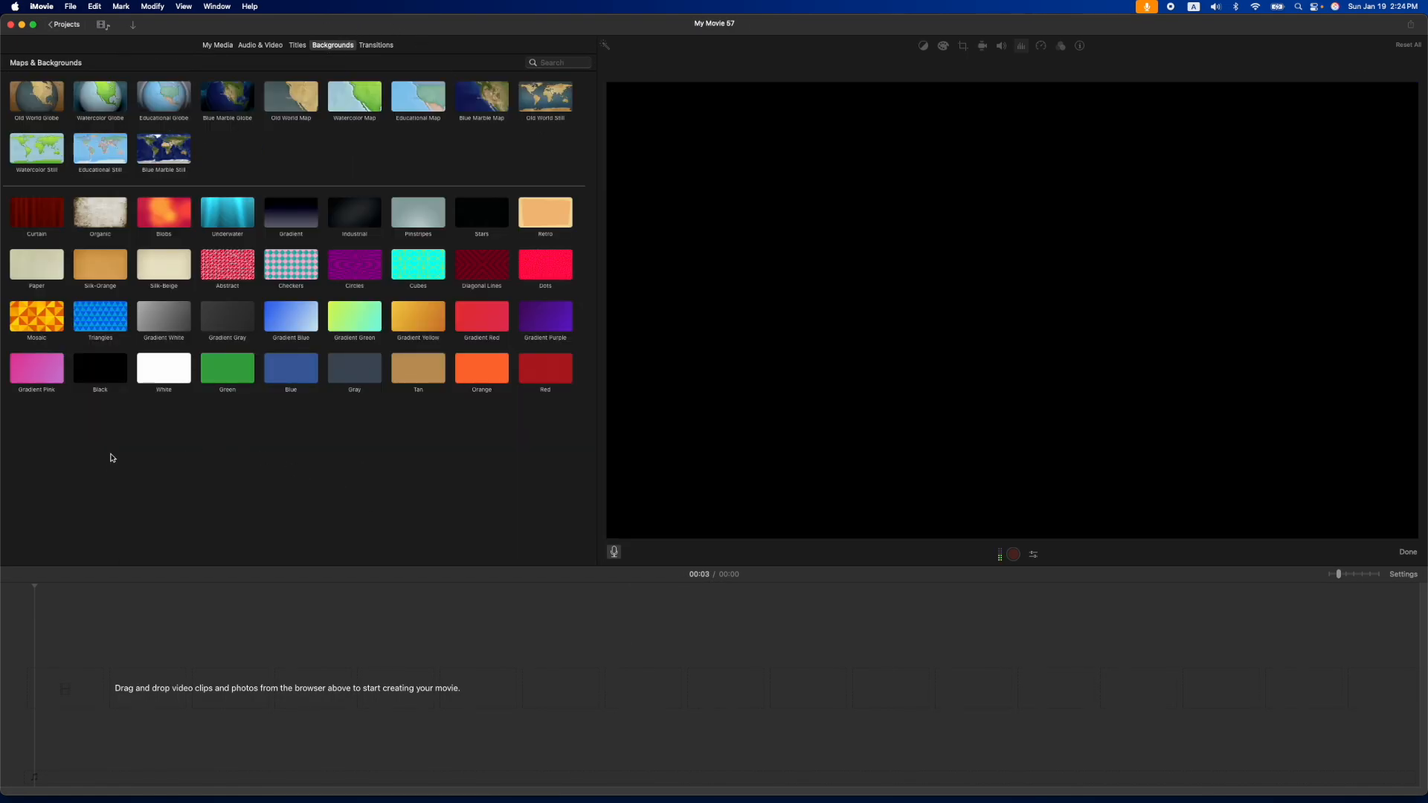
{"action": "mouse_move", "coordinate": [400, 318]}
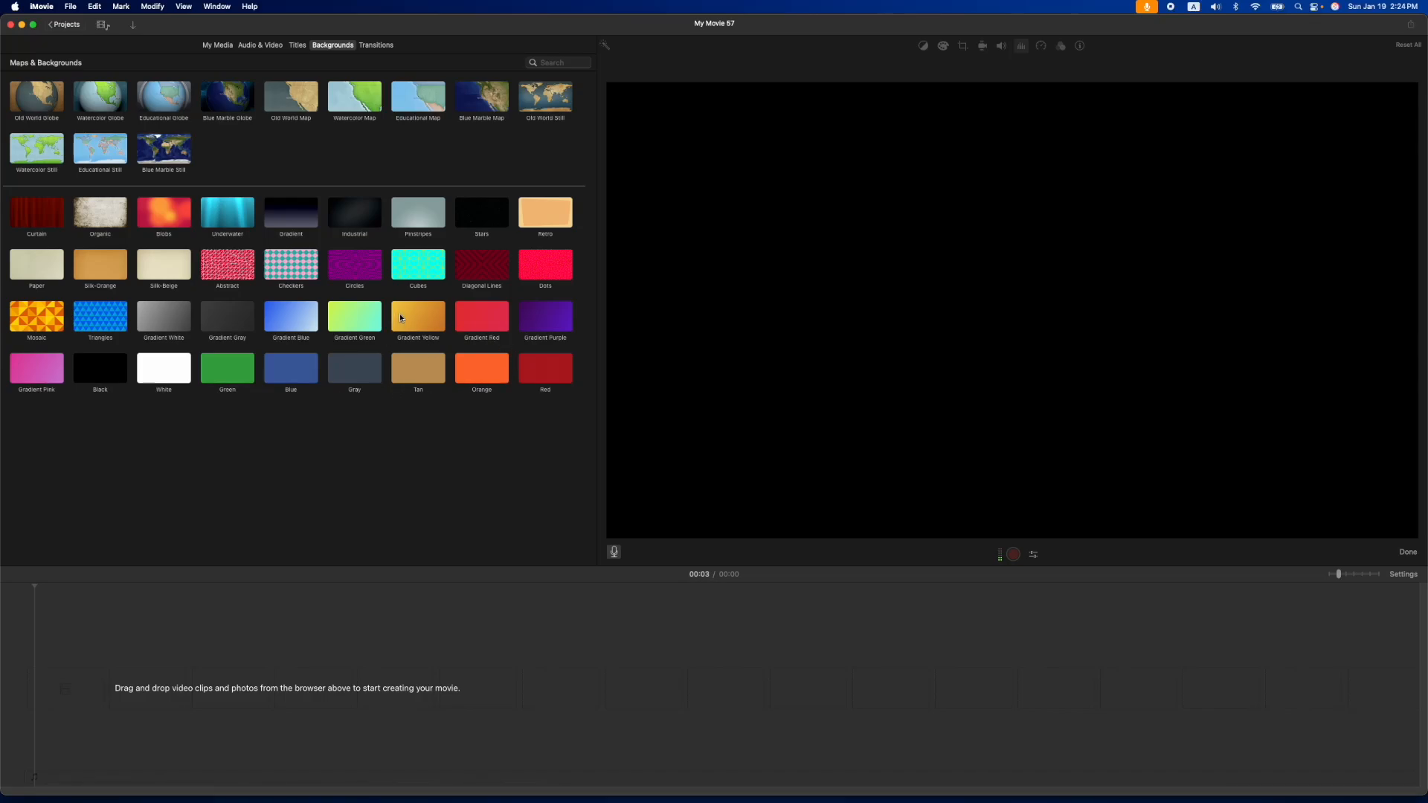
{"action": "double_click", "coordinate": [418, 317]}
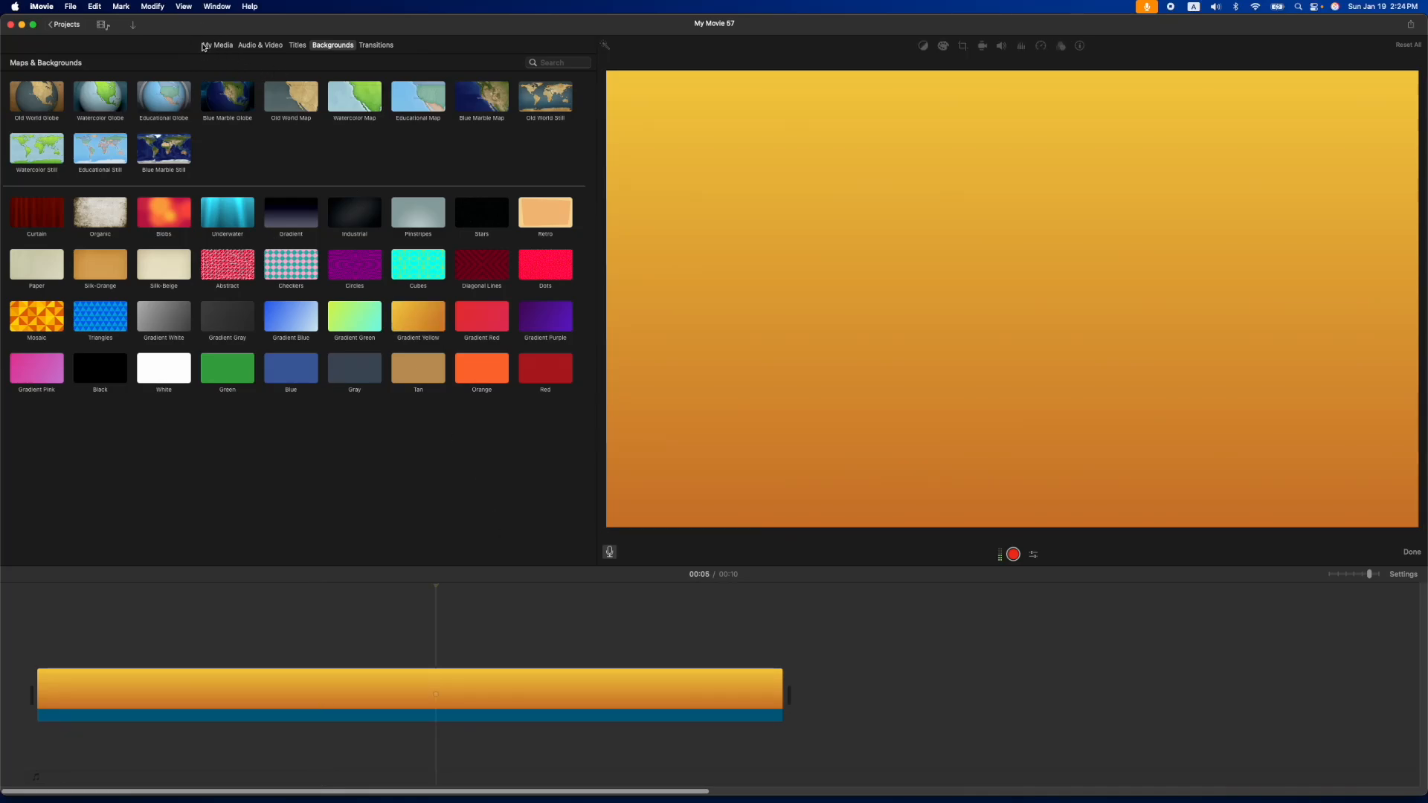
- Layer a Monster Hunter clip from My Media above the background and split it at the background's end
{"action": "left_click", "coordinate": [217, 44]}
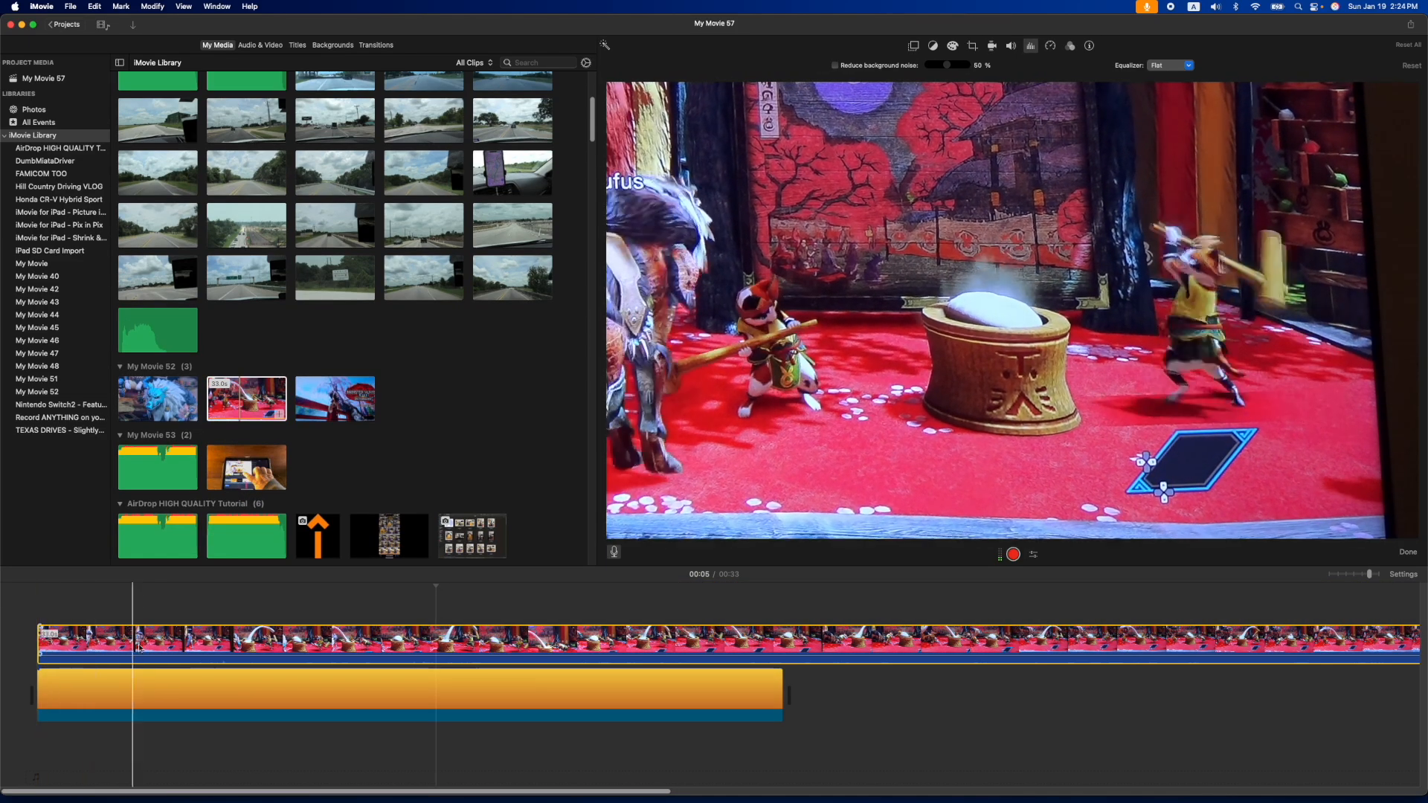
{"action": "left_click", "coordinate": [795, 640]}
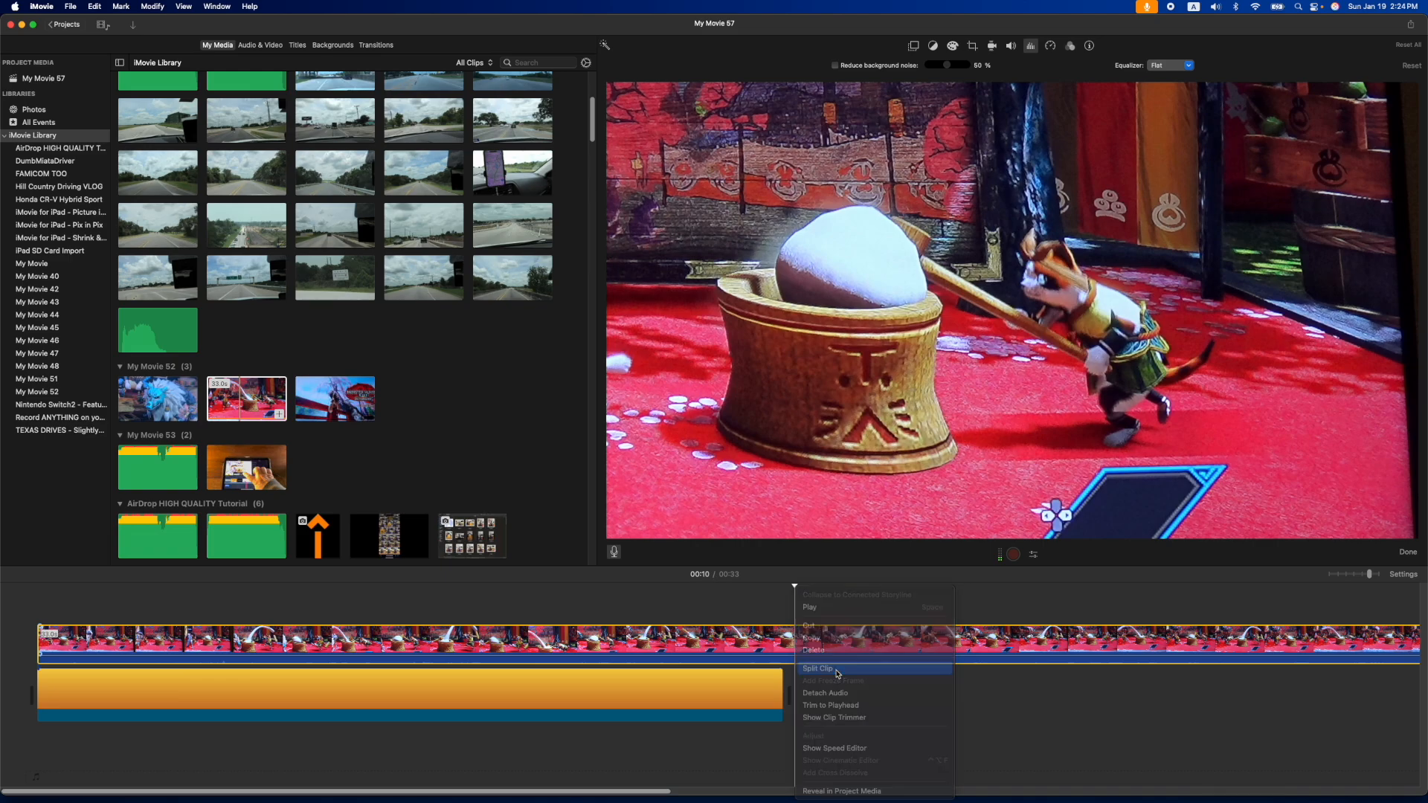
{"action": "left_click", "coordinate": [817, 668]}
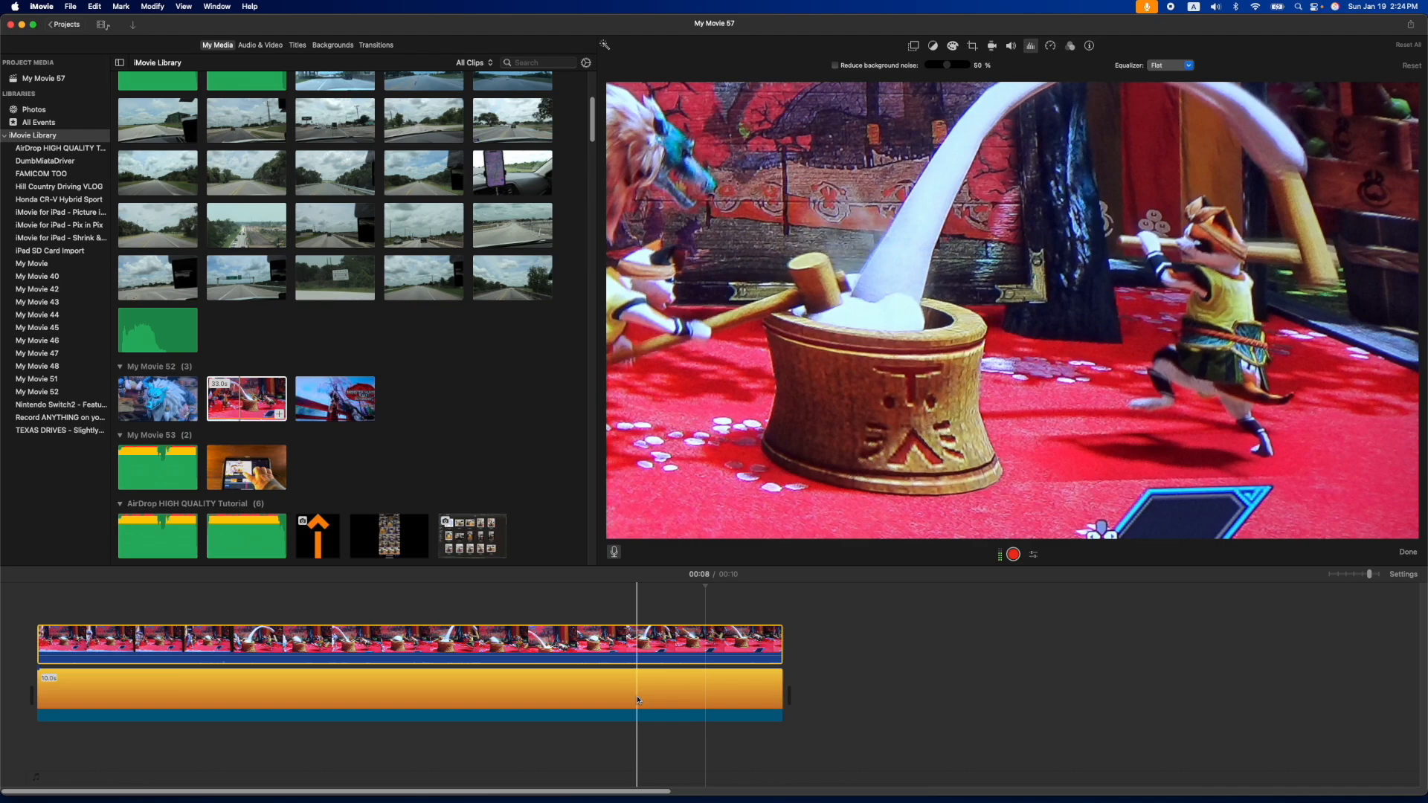
{"action": "left_click", "coordinate": [537, 643]}
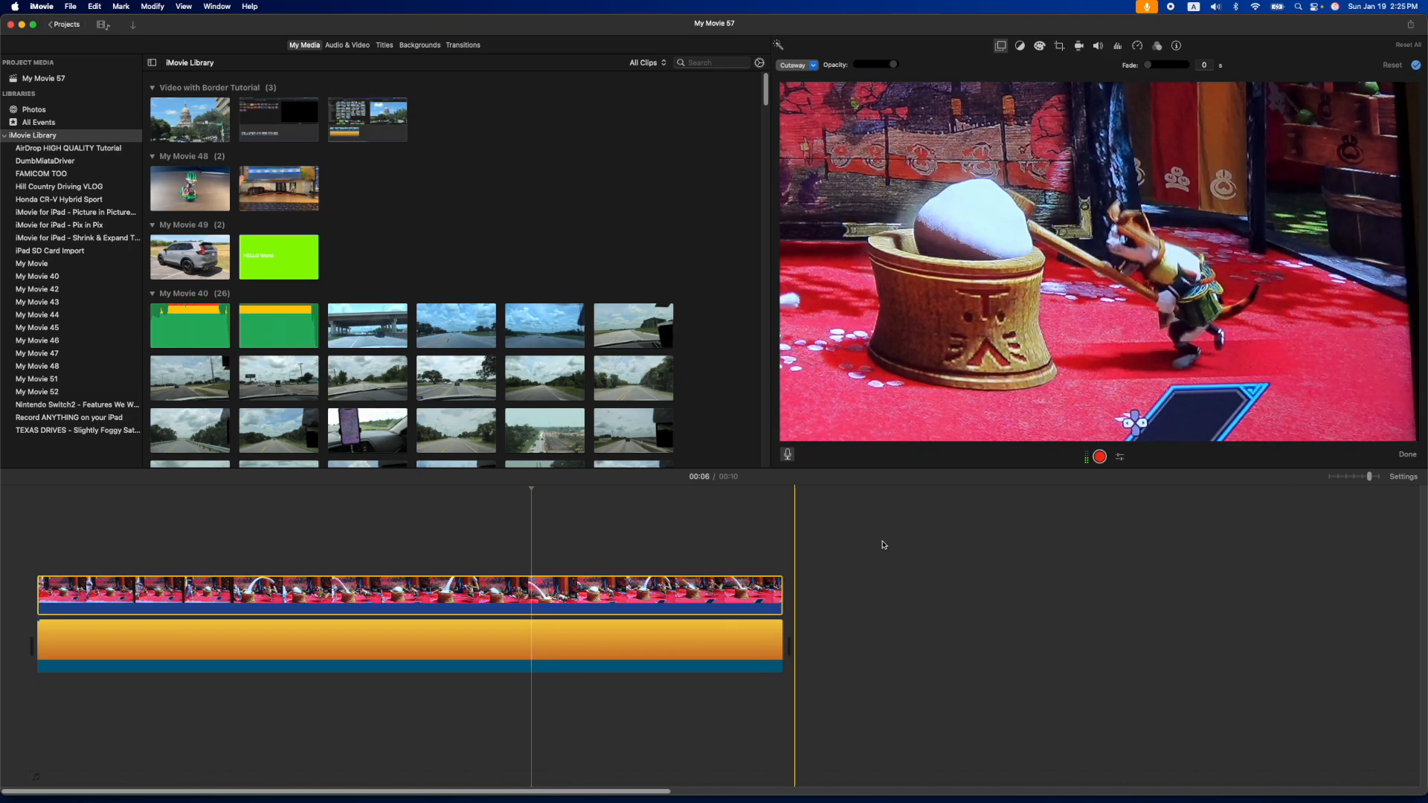
- Make the clip a Picture in Picture inset, move it to the right and give it a thick black border
{"action": "left_click", "coordinate": [794, 64]}
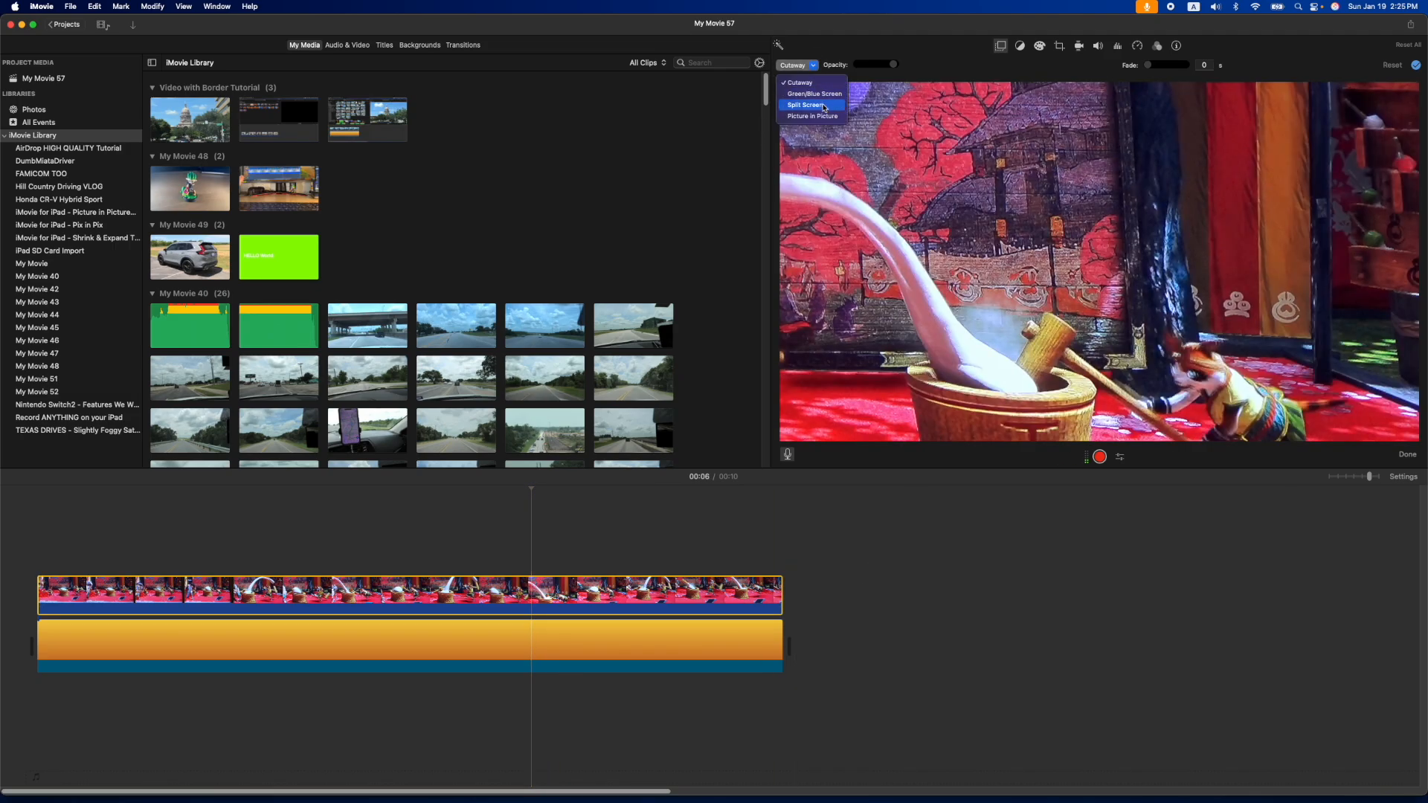
{"action": "left_click", "coordinate": [812, 116]}
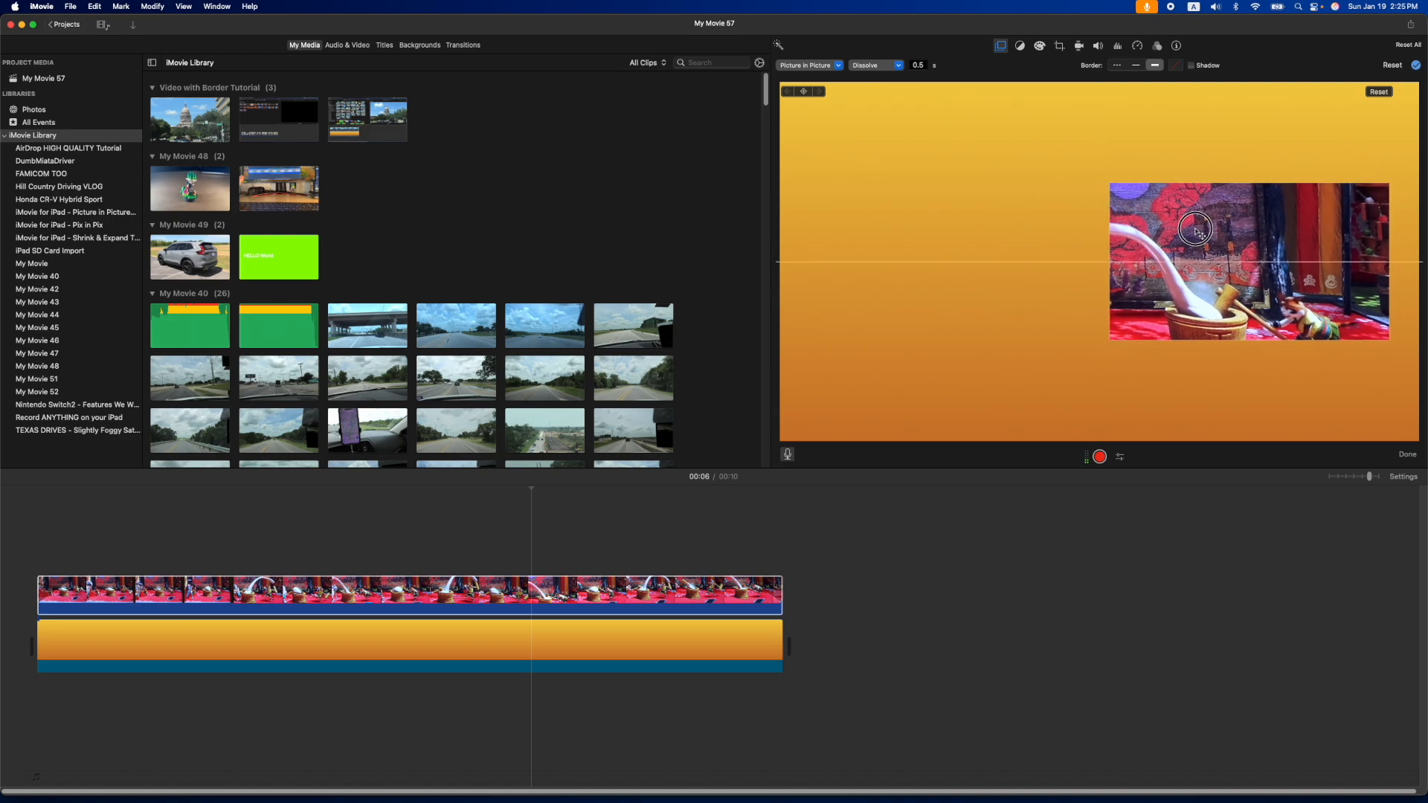
{"action": "left_click_drag", "start_coordinate": [1196, 229], "coordinate": [1175, 227]}
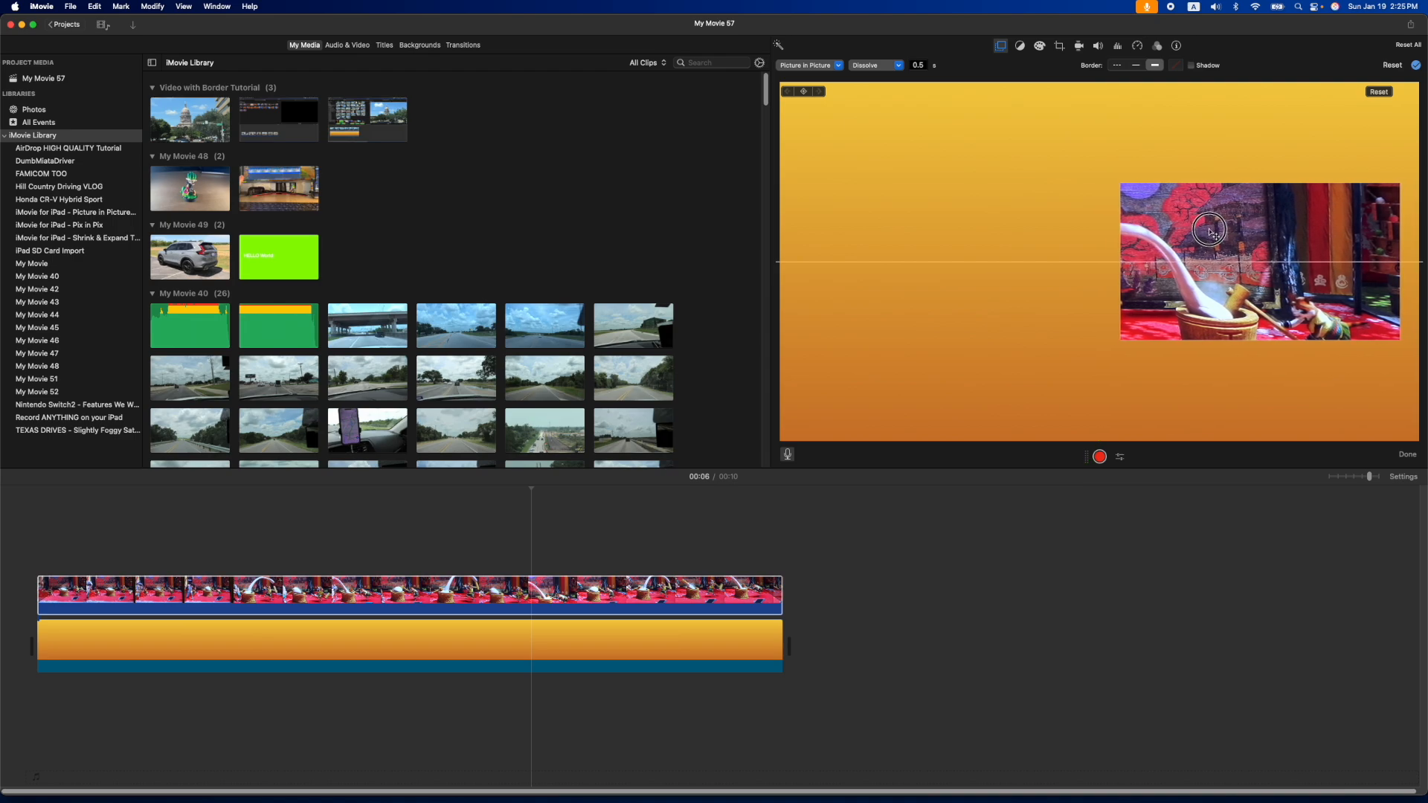
{"action": "left_click", "coordinate": [1175, 64]}
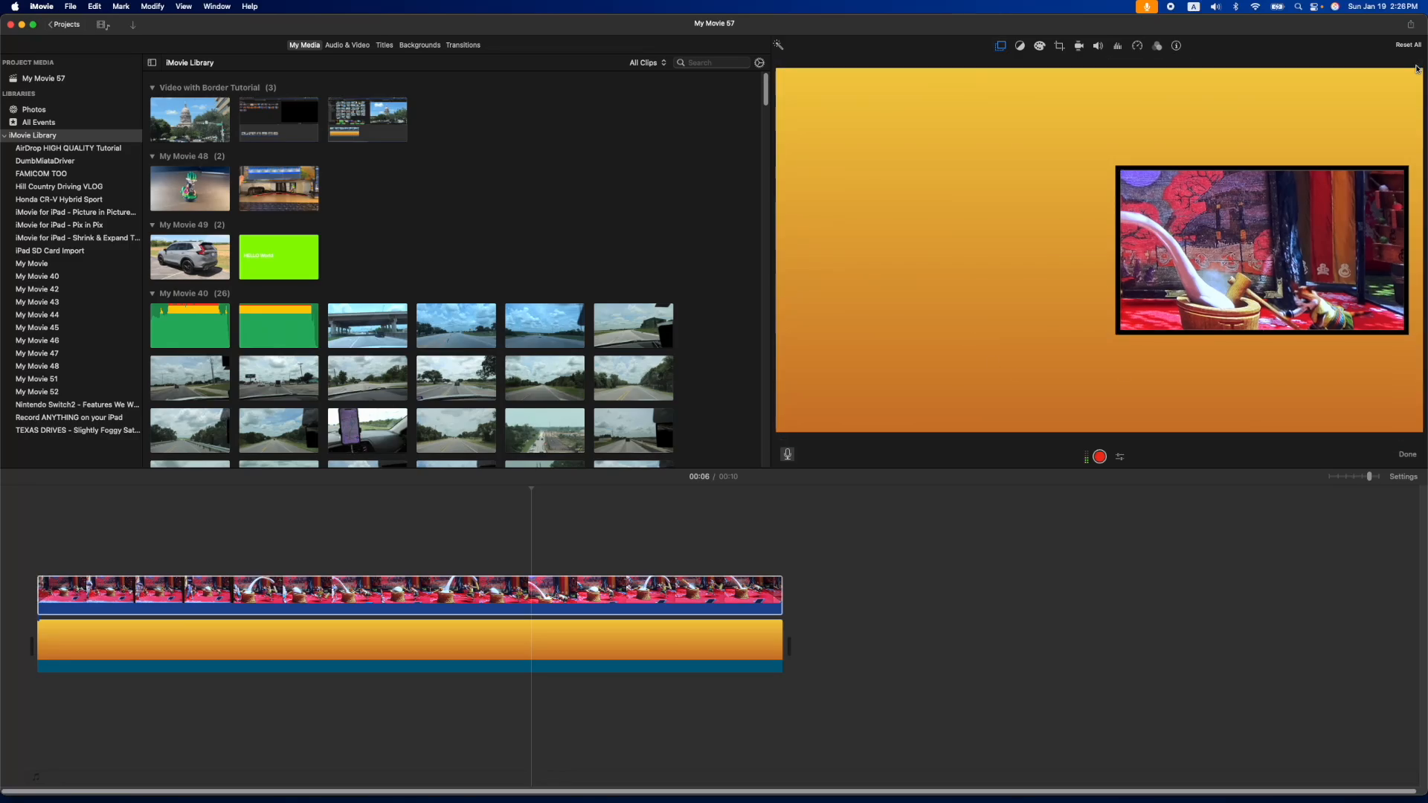
{"action": "left_click", "coordinate": [155, 597]}
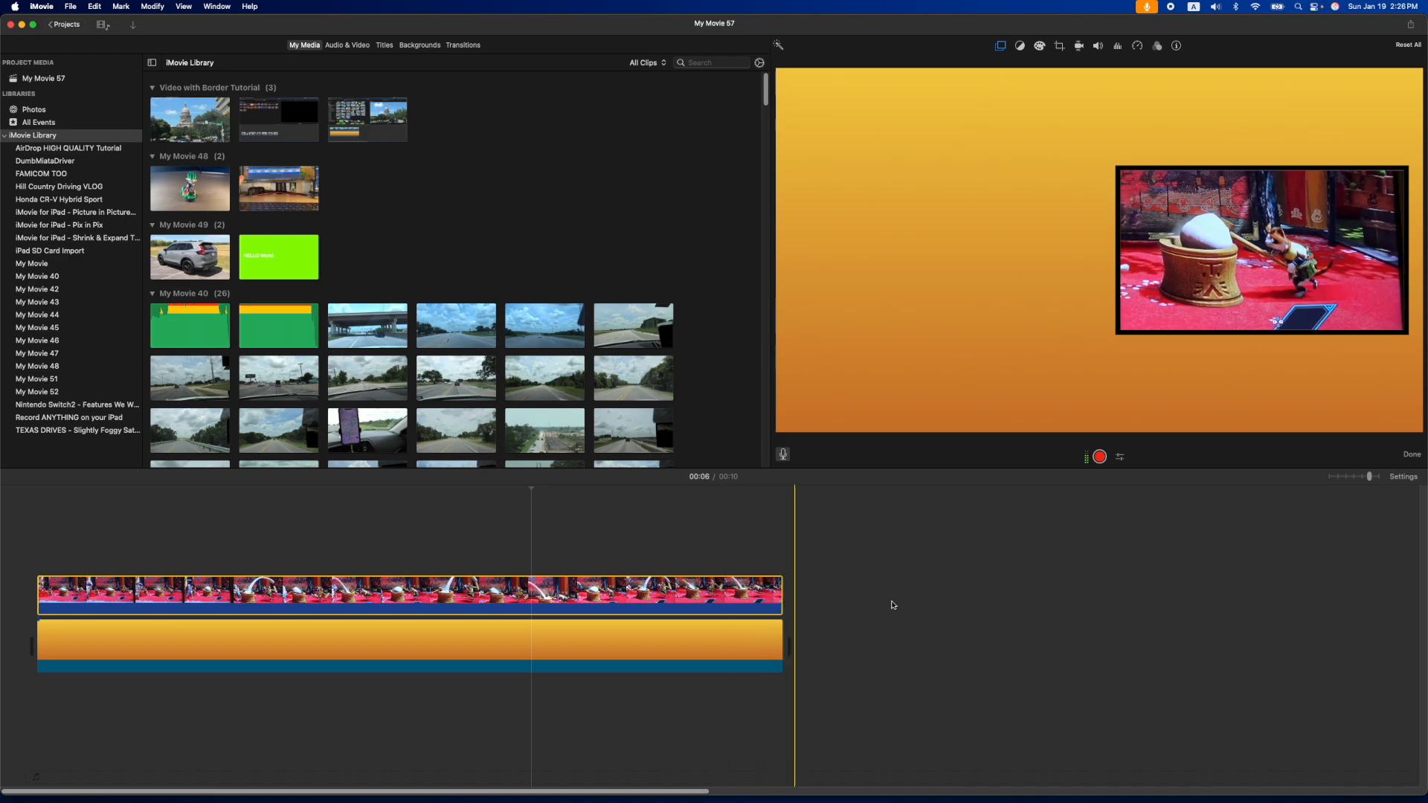
{"action": "mouse_move", "coordinate": [1080, 605]}
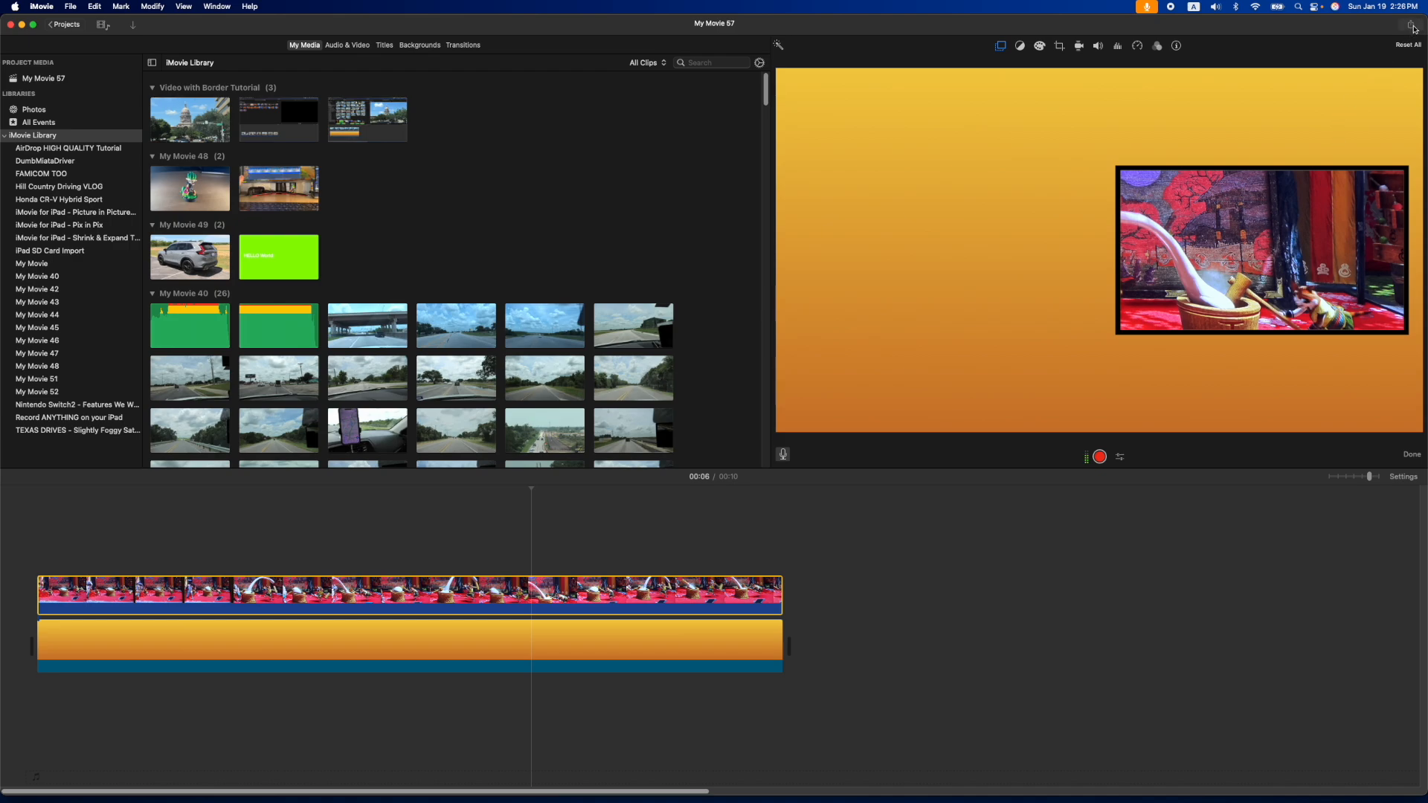
- Share the movie to a file named 'Split Part 1 Right side' saved on the Desktop
{"action": "left_click", "coordinate": [1413, 25]}
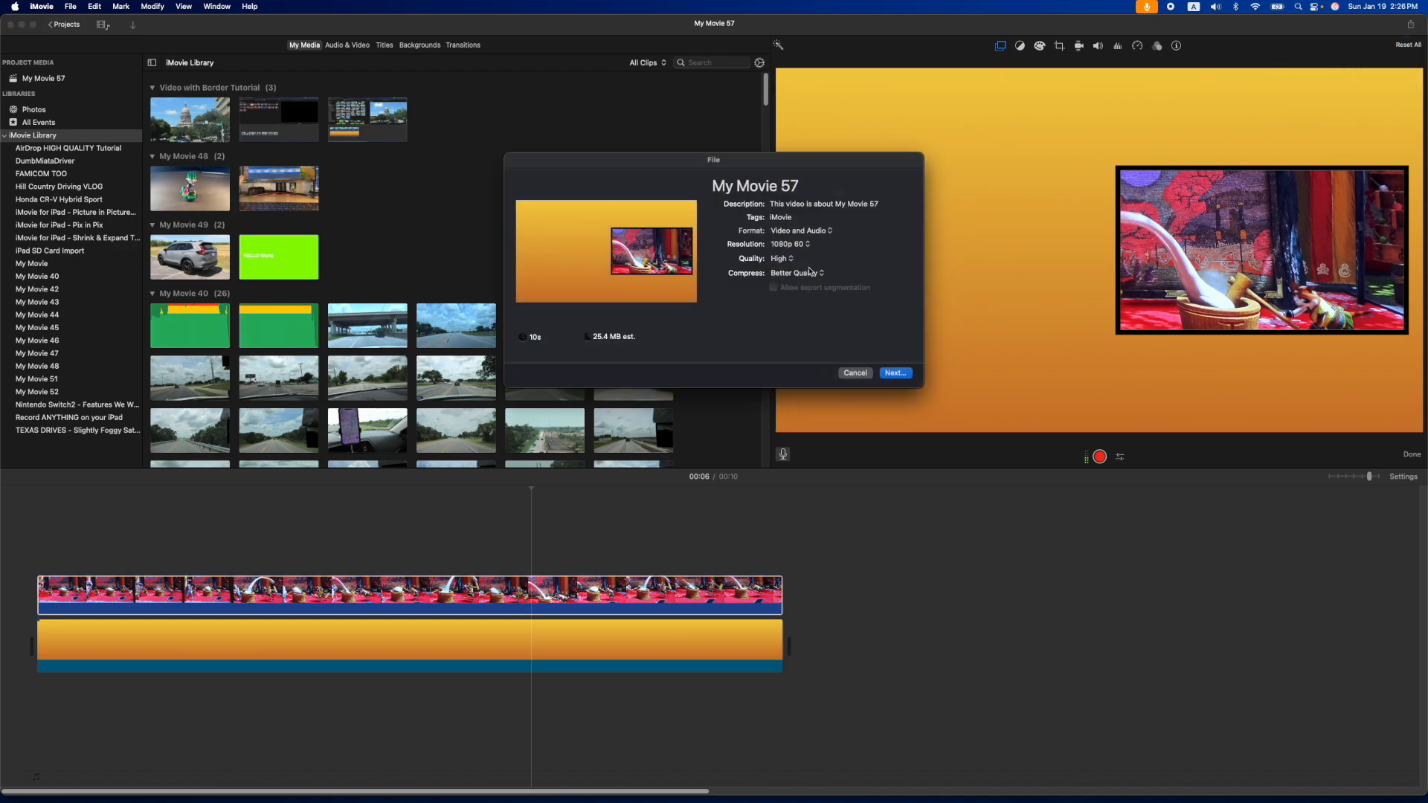
{"action": "left_click", "coordinate": [754, 186]}
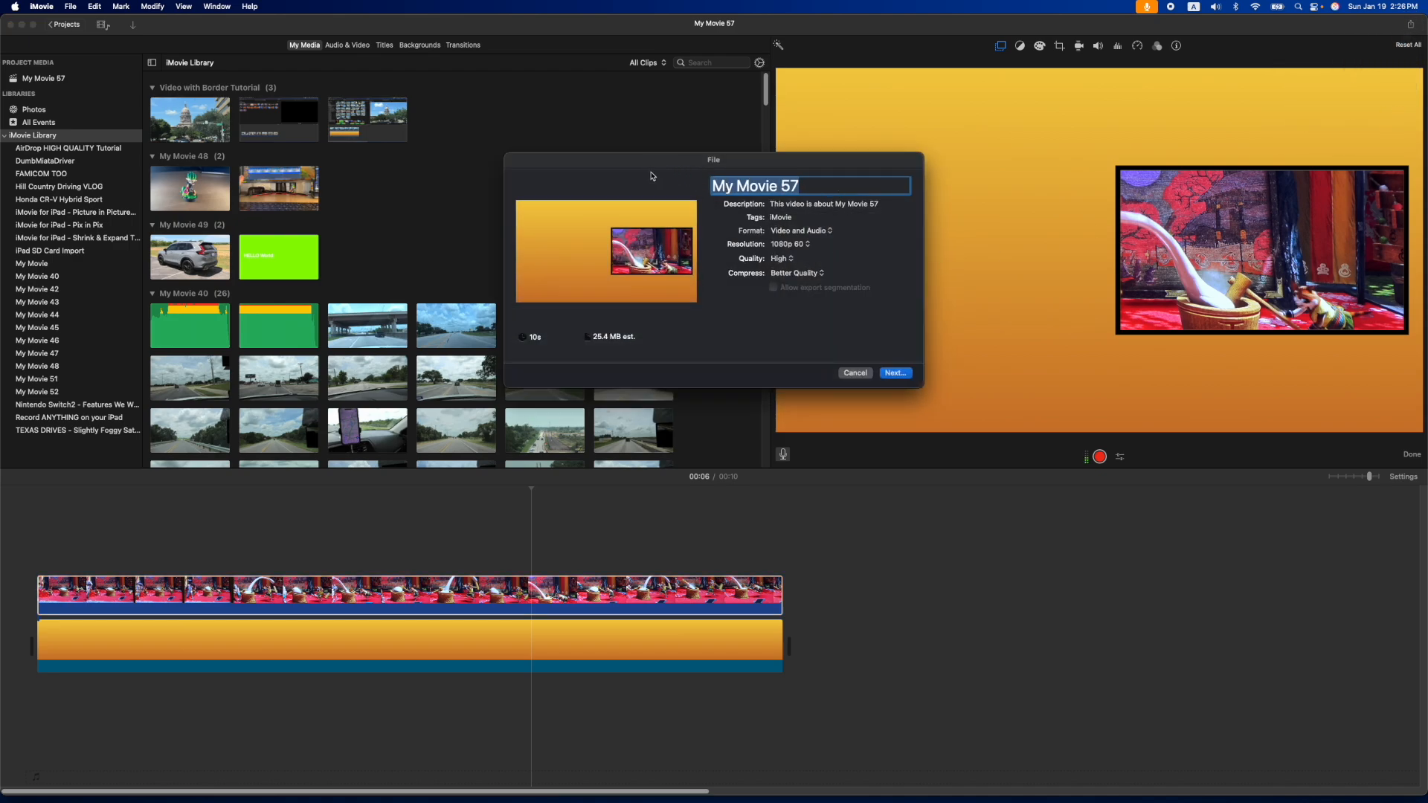
{"action": "type", "text": "Split Part 1"}
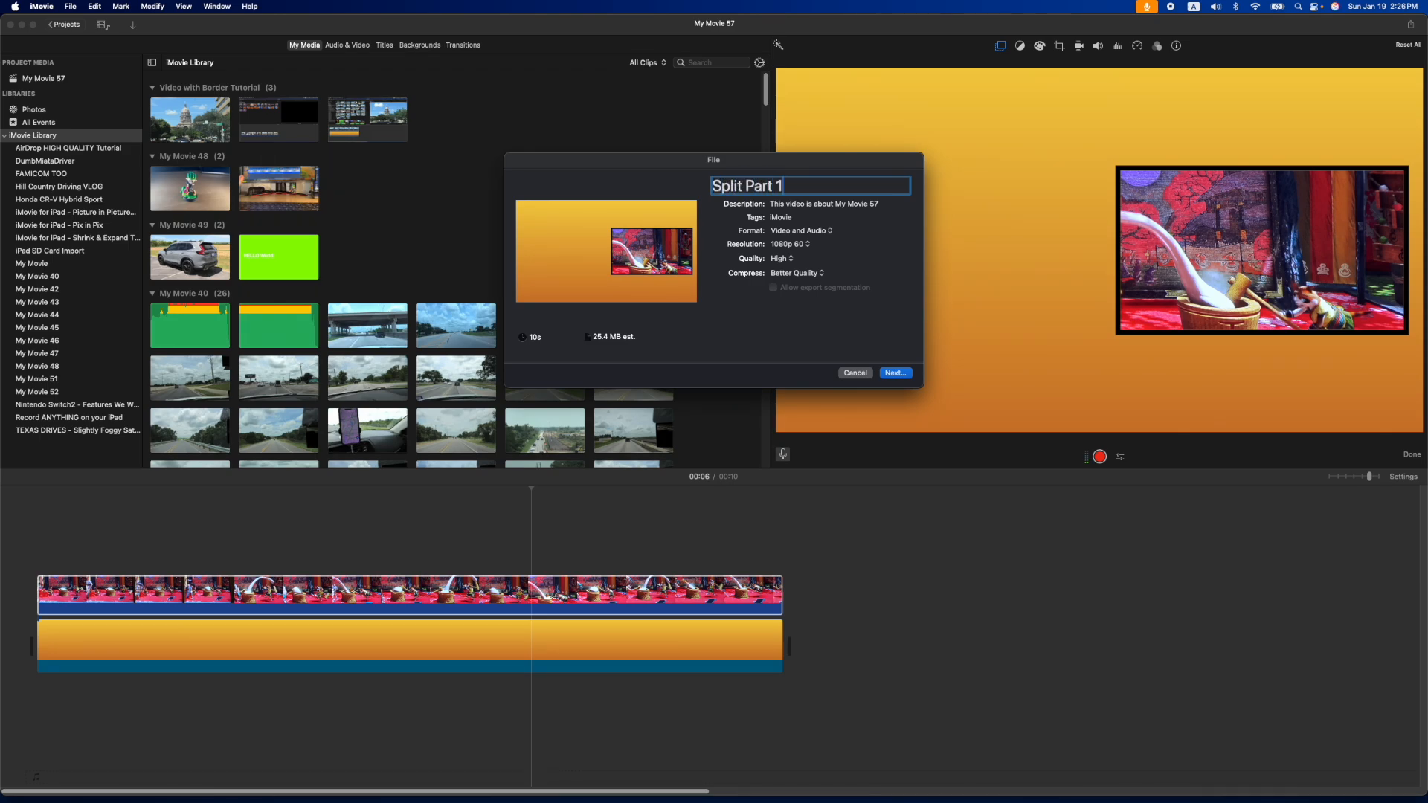
{"action": "type", "text": "Right side"}
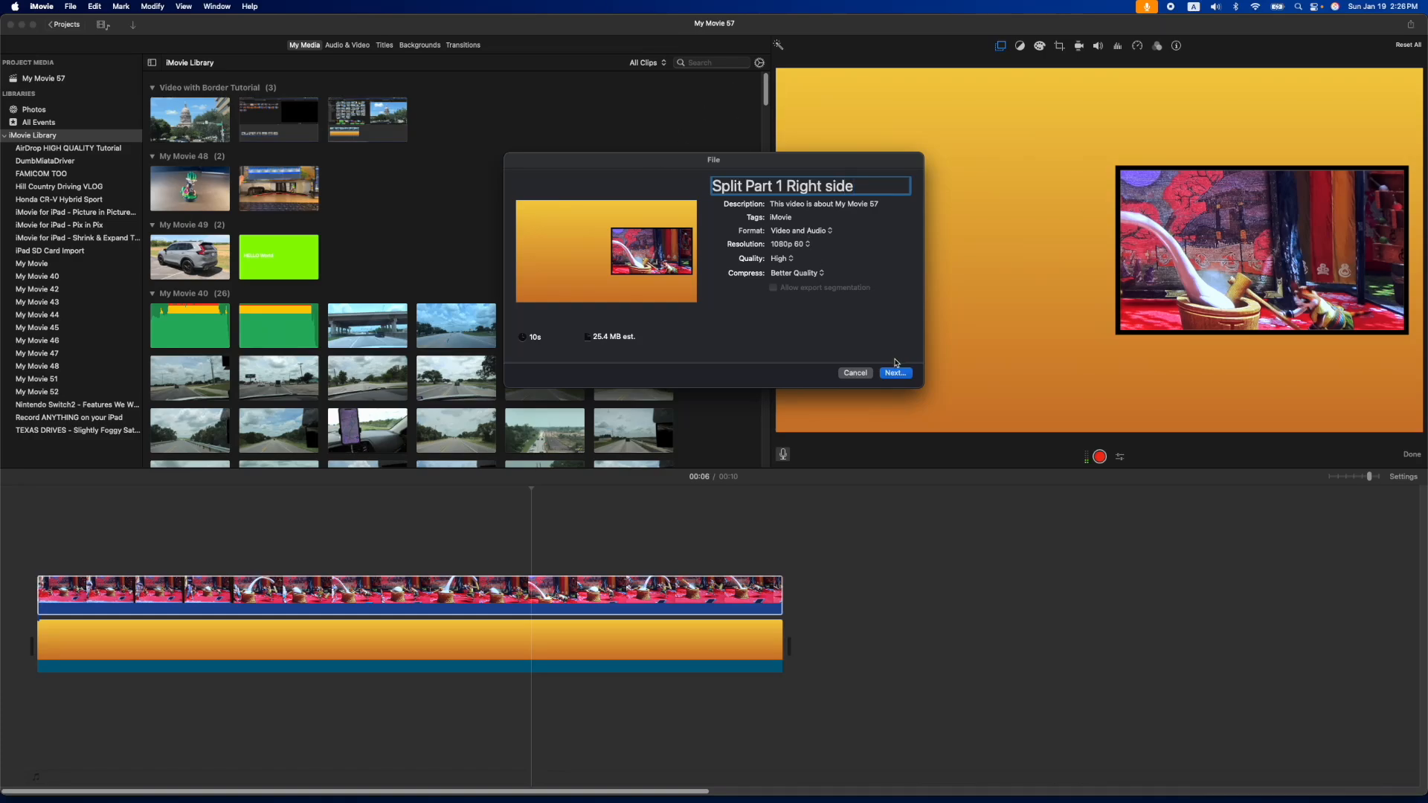
{"action": "left_click", "coordinate": [894, 371]}
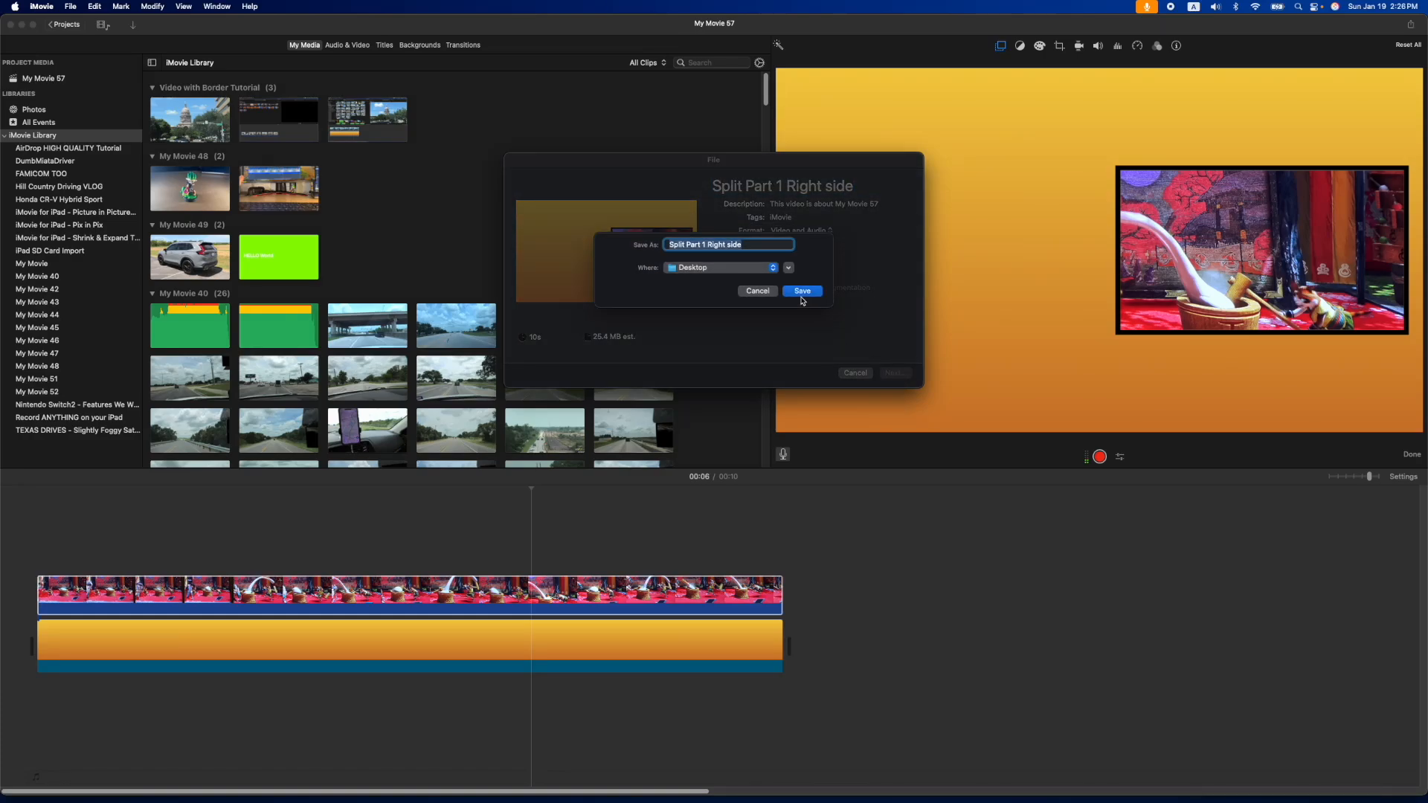
{"action": "left_click", "coordinate": [800, 290]}
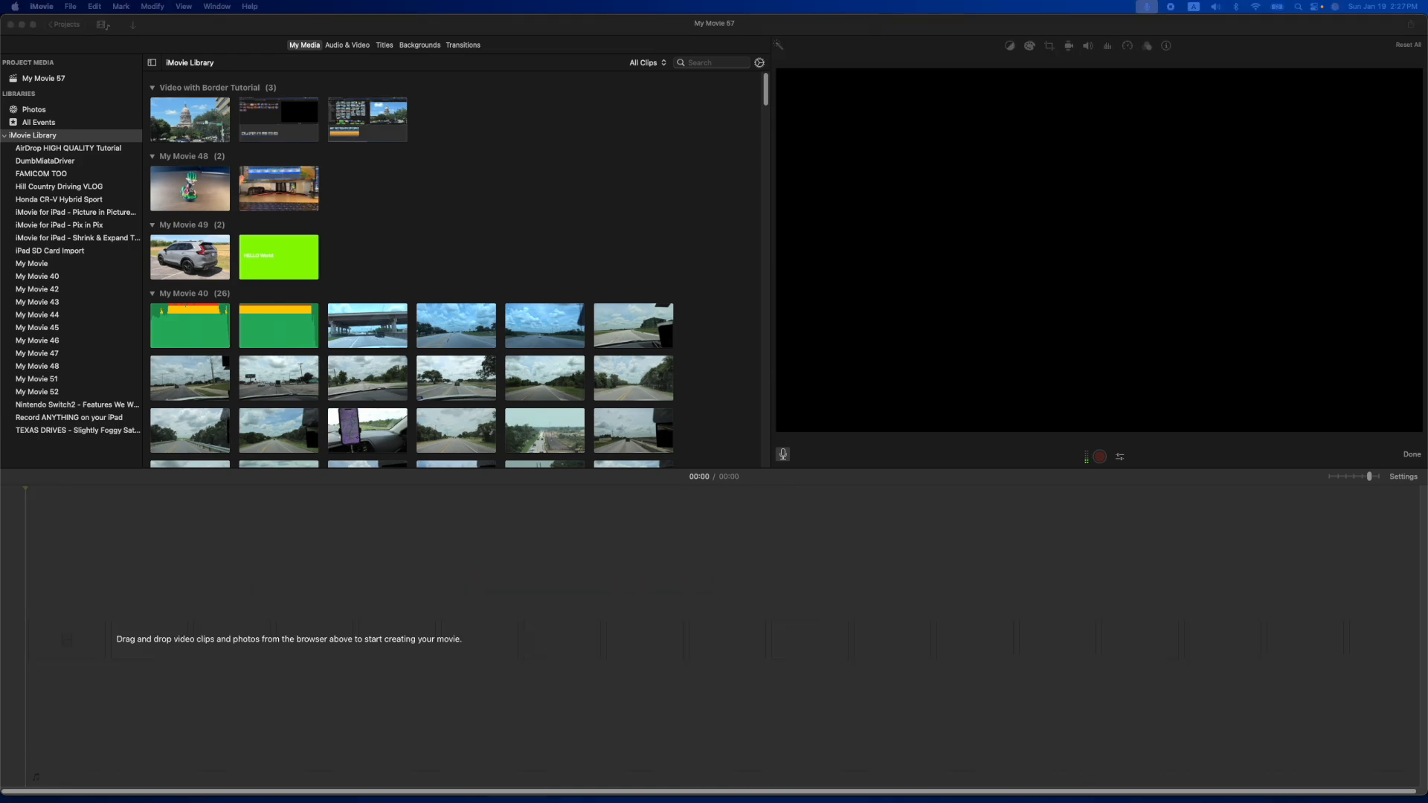
{"action": "mouse_move", "coordinate": [222, 398]}
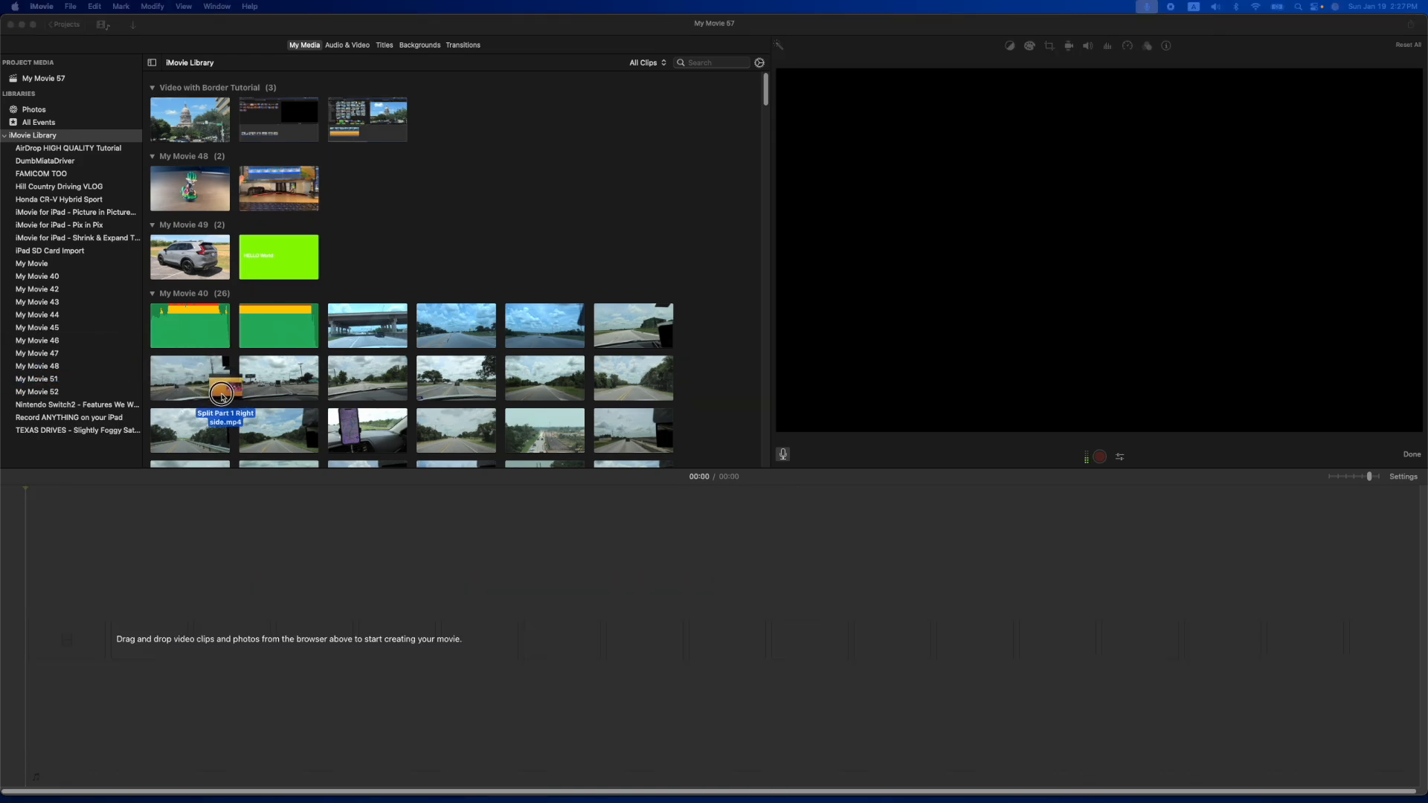
- Drag 'Split Part 1 Right side.mp4' into the empty timeline and preview it along its length
{"action": "left_click_drag", "start_coordinate": [222, 393], "coordinate": [86, 647]}
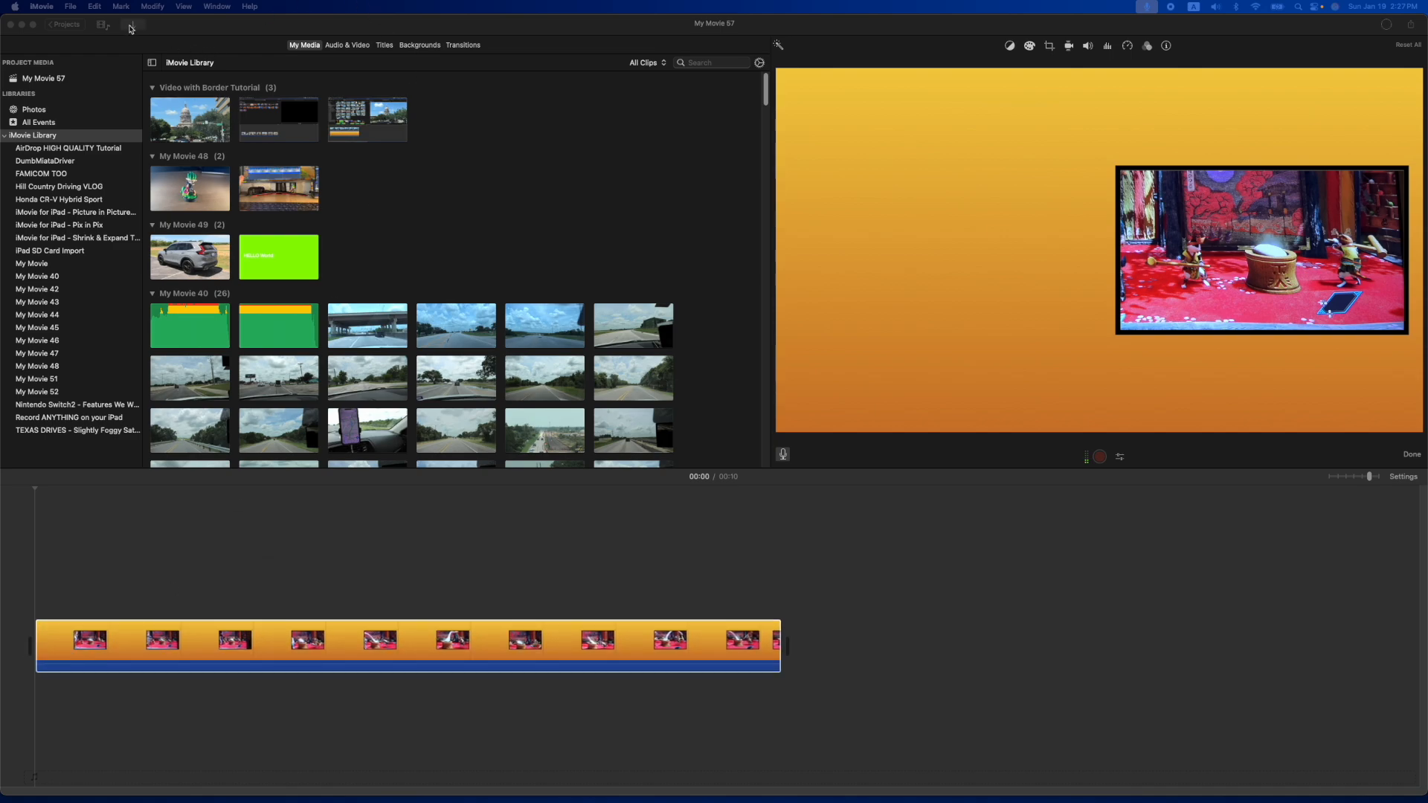
{"action": "mouse_move", "coordinate": [143, 30]}
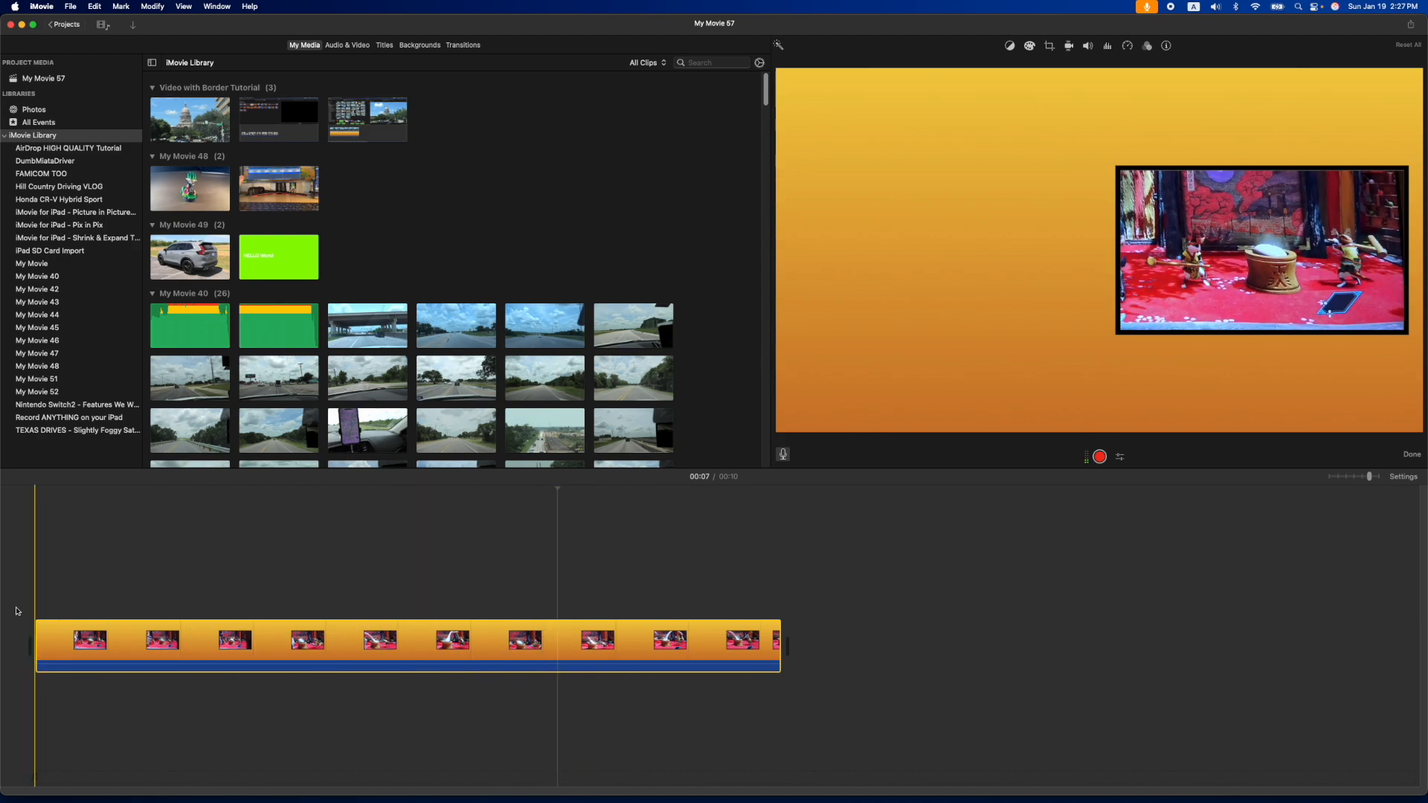
{"action": "left_click", "coordinate": [400, 648]}
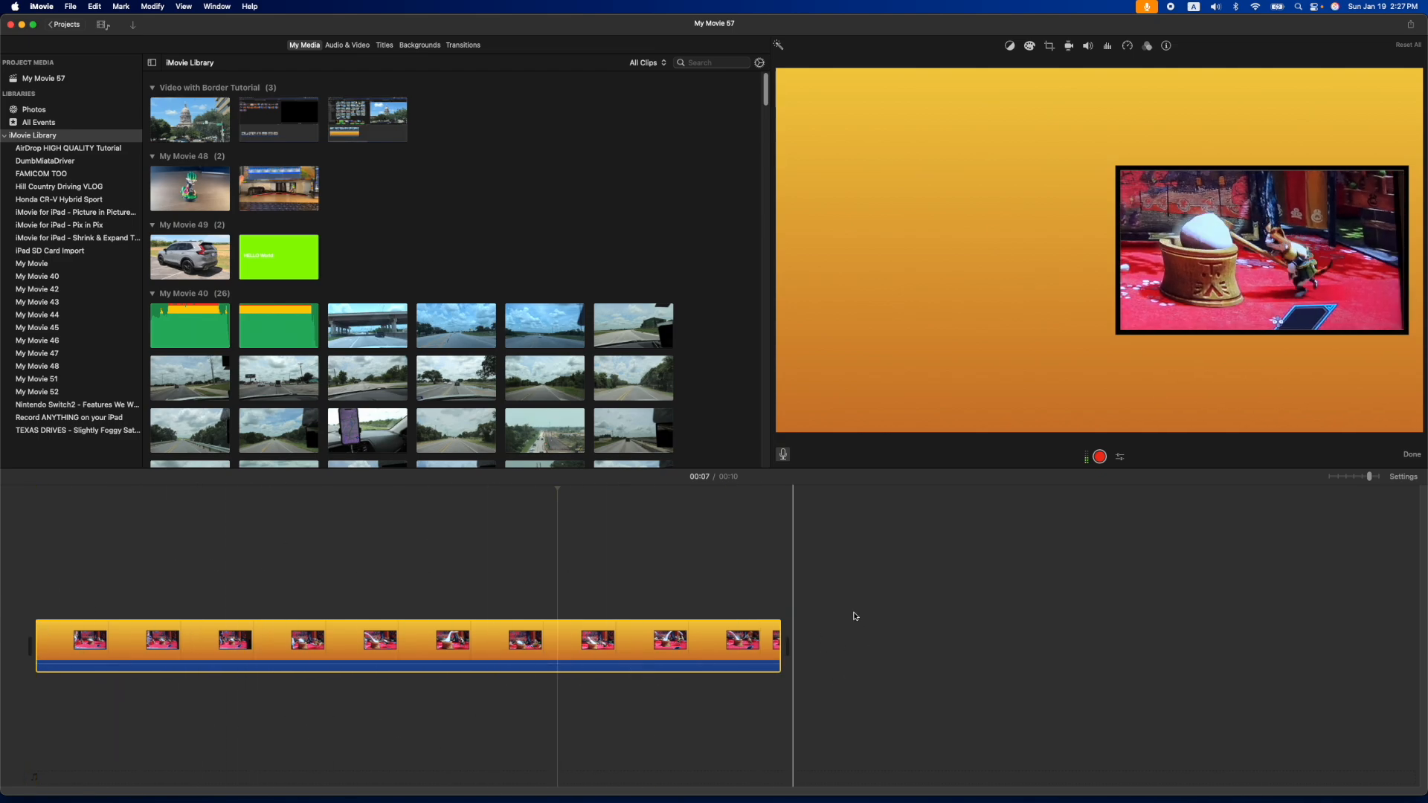
{"action": "left_click", "coordinate": [347, 638]}
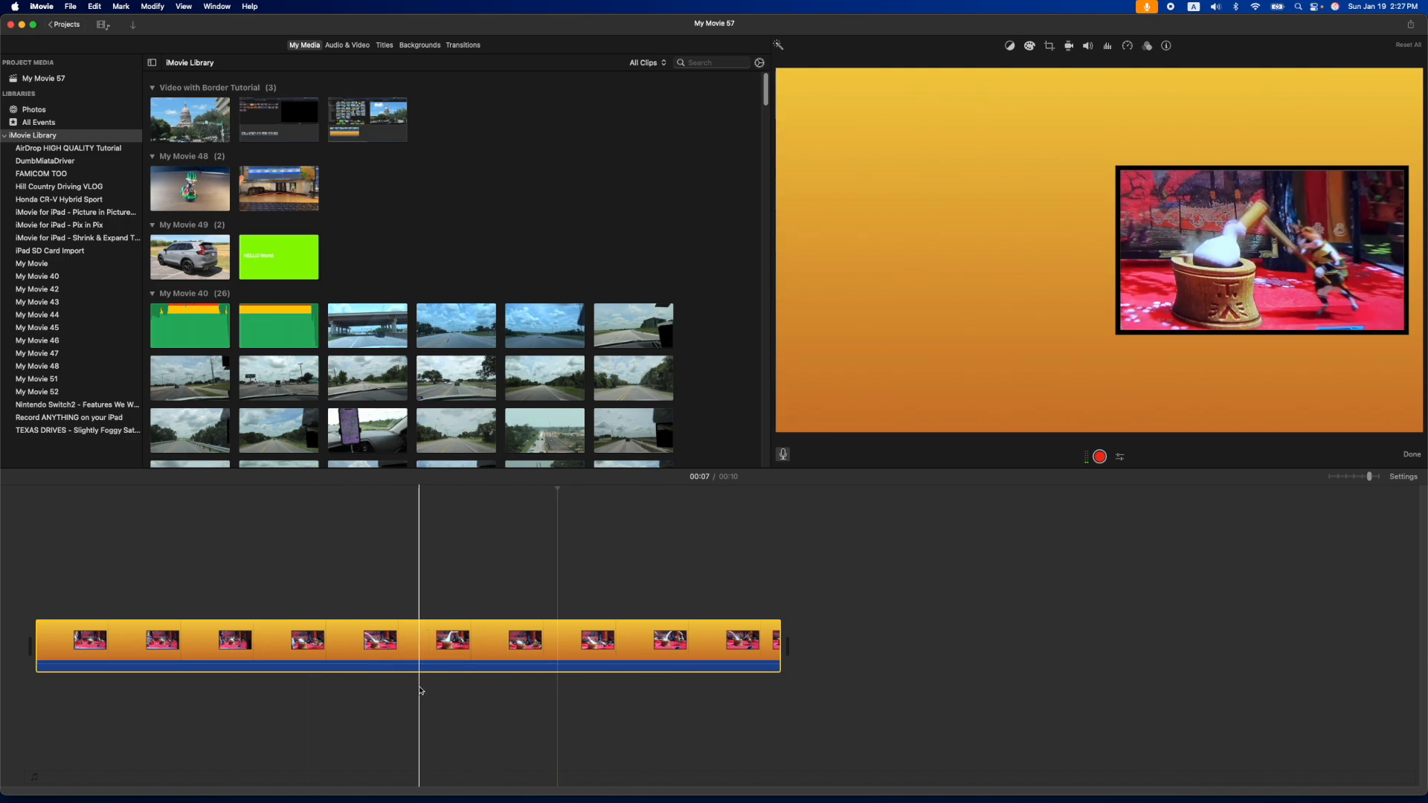
{"action": "left_click", "coordinate": [622, 642]}
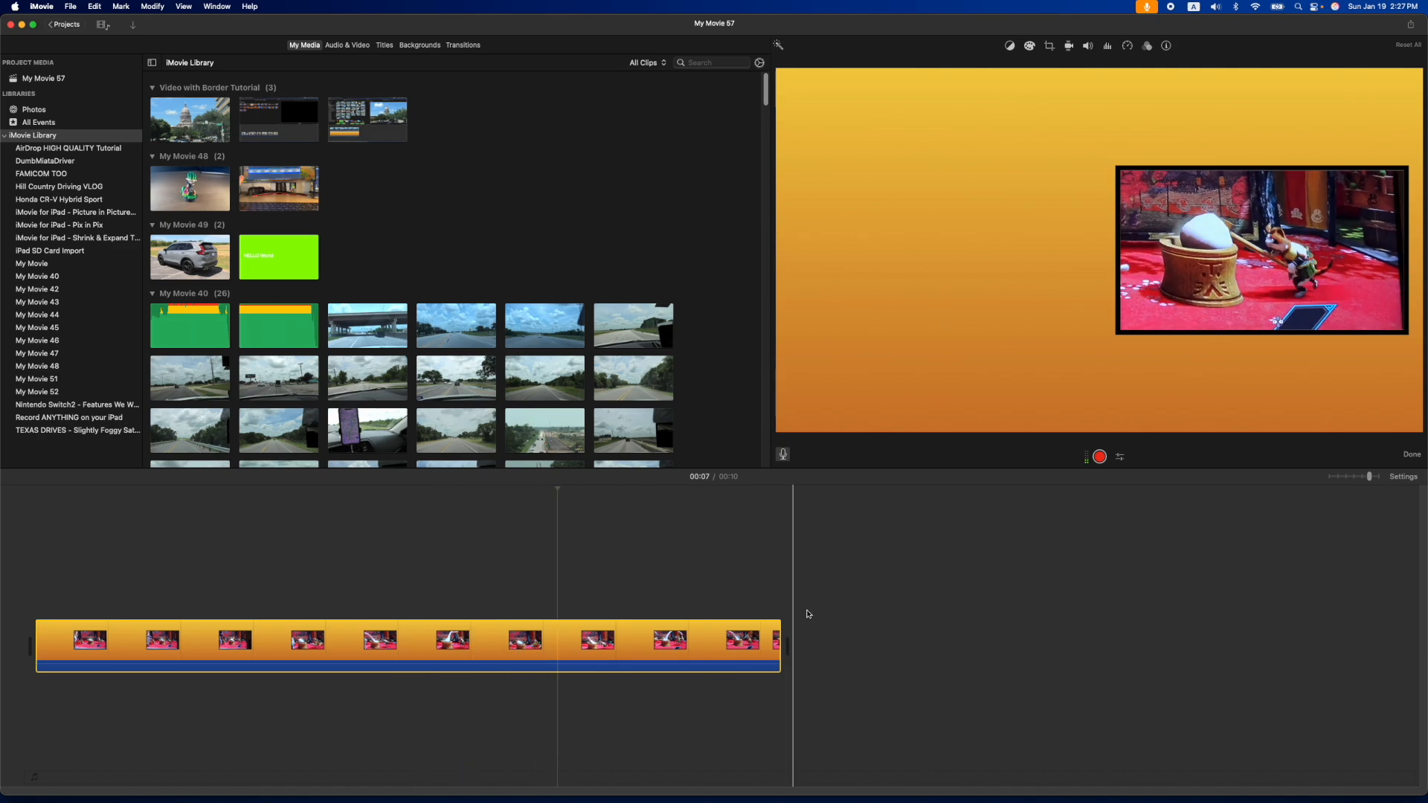
{"action": "scroll", "scroll_direction": "down", "scroll_amount": 3}
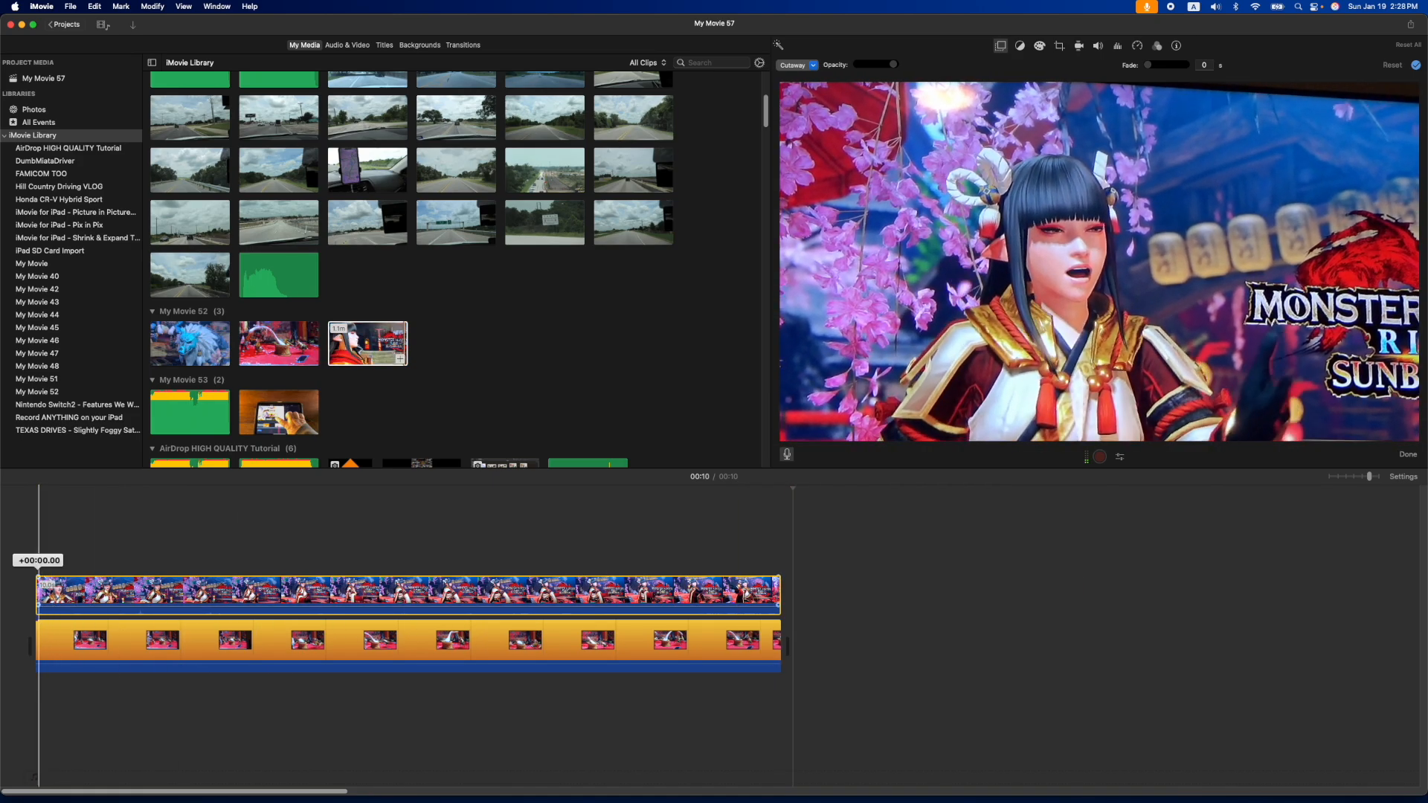
- Preview the Sunbreak clip layered above the right-side clip and list its overlay styles
{"action": "left_click", "coordinate": [526, 592]}
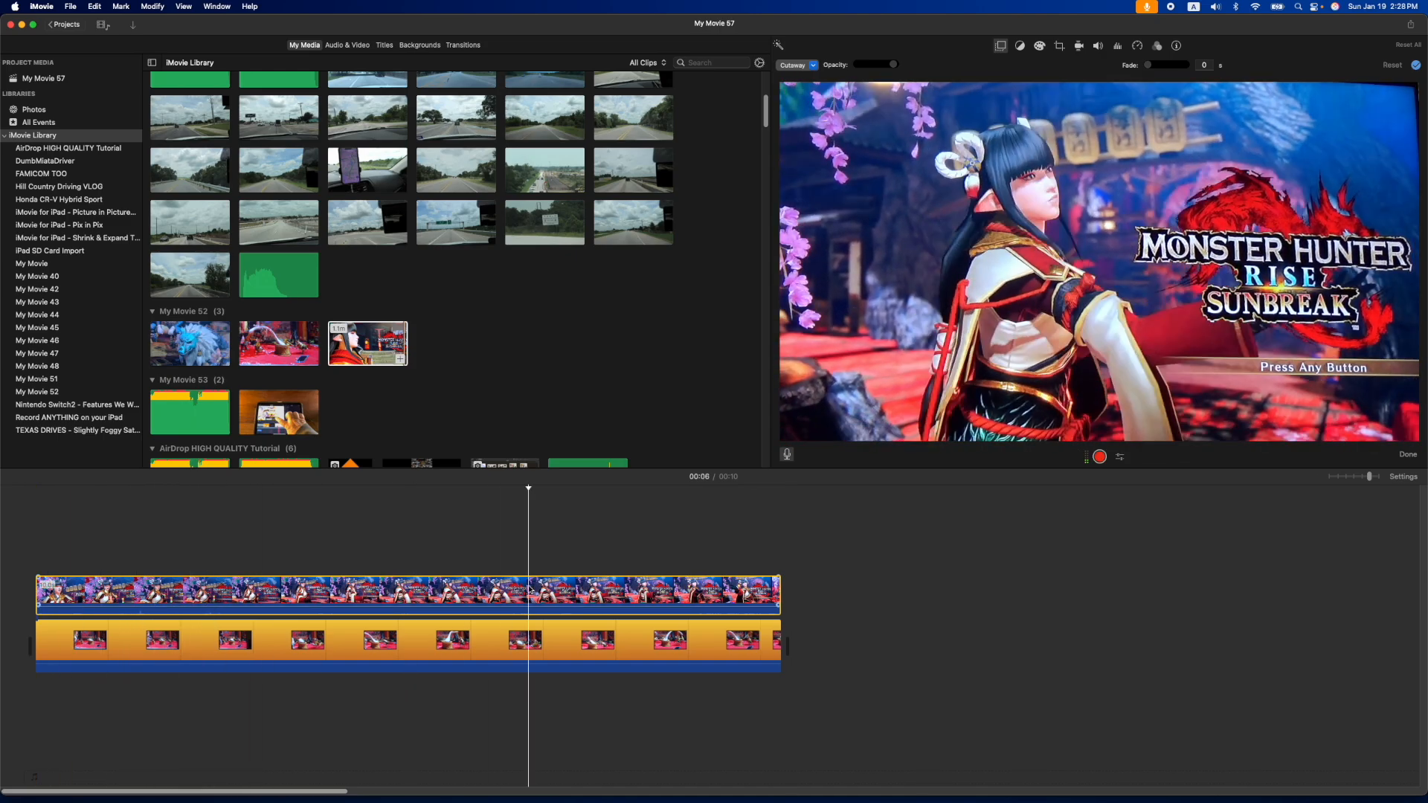
{"action": "left_click", "coordinate": [810, 64]}
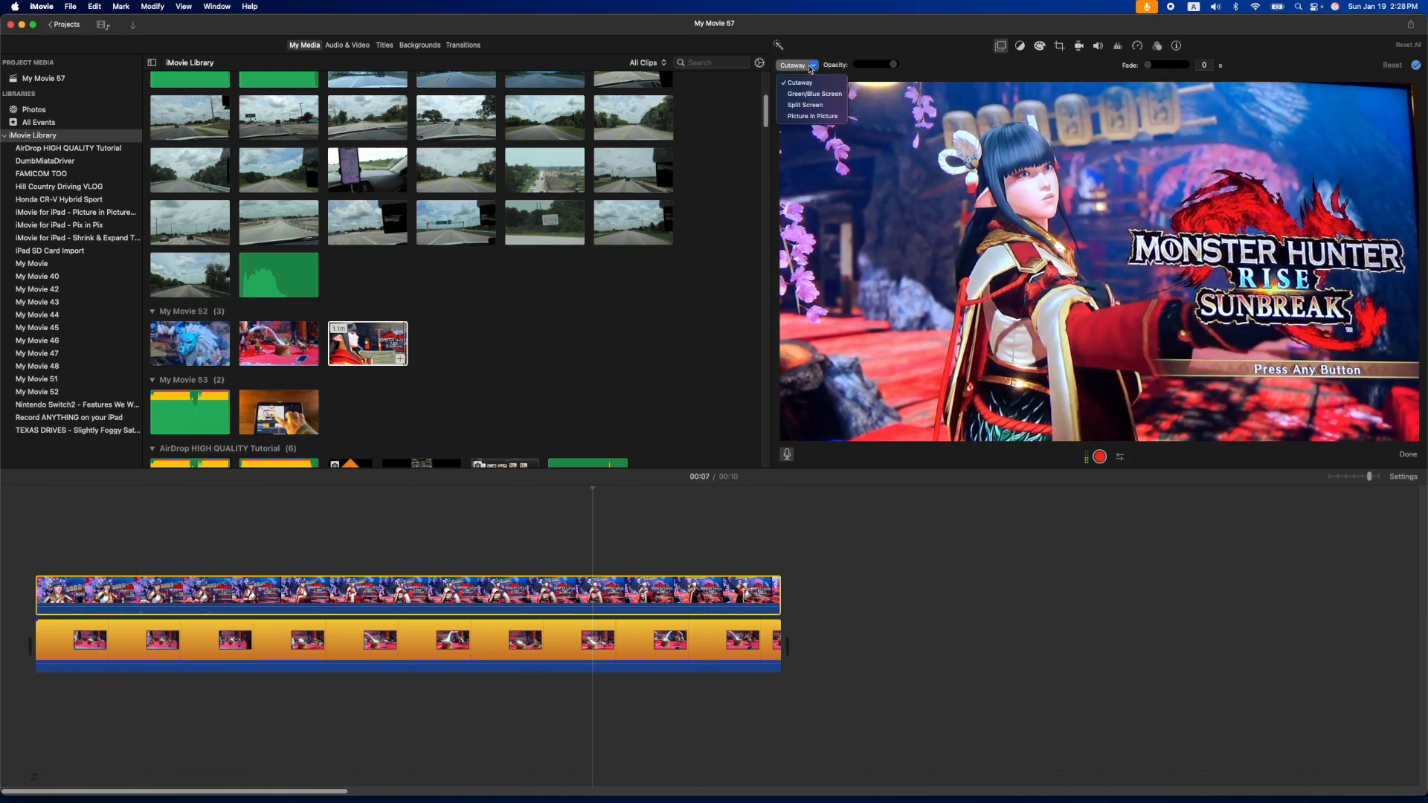
- Make the Sunbreak clip a bordered Picture in Picture inset and reposition it within the frame
{"action": "left_click", "coordinate": [812, 116]}
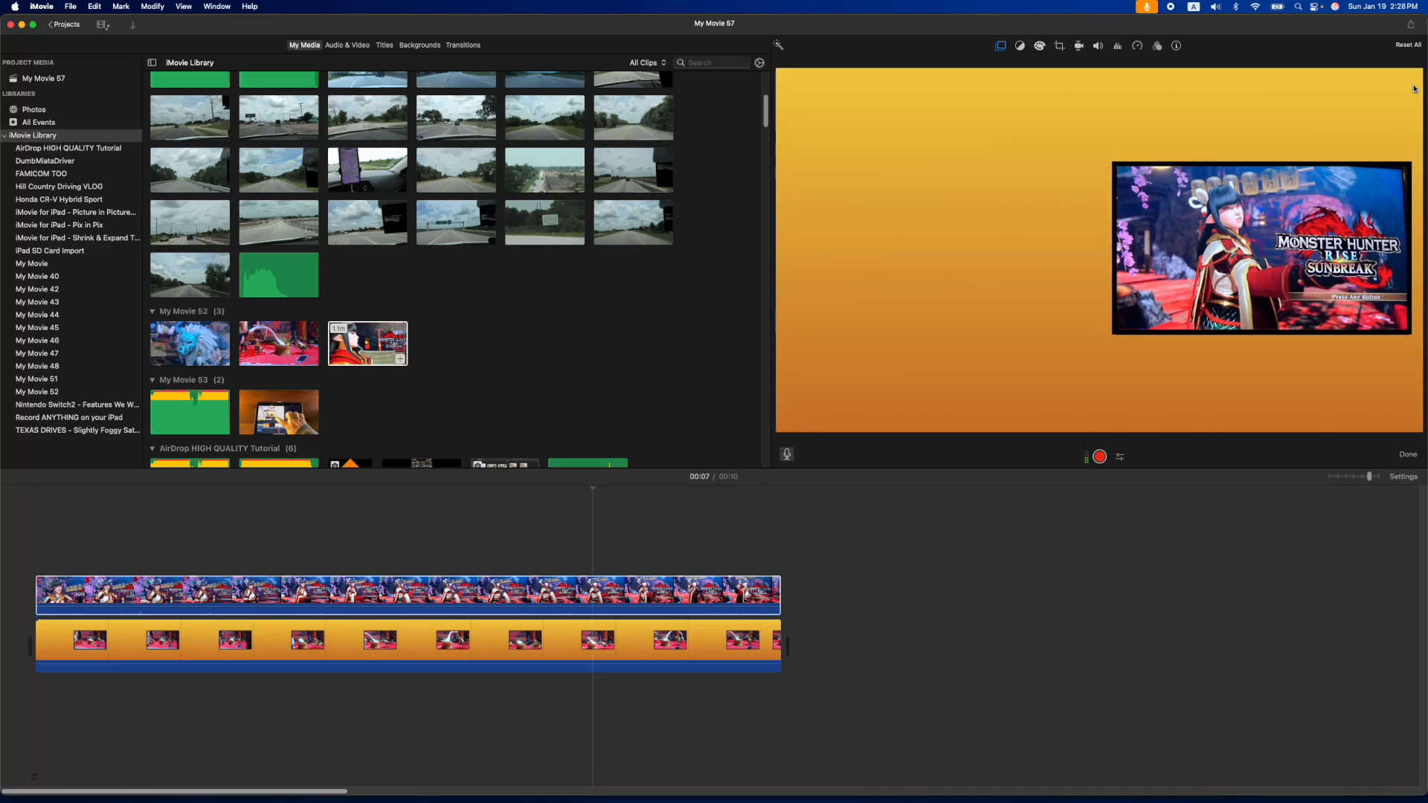
{"action": "left_click", "coordinate": [671, 594]}
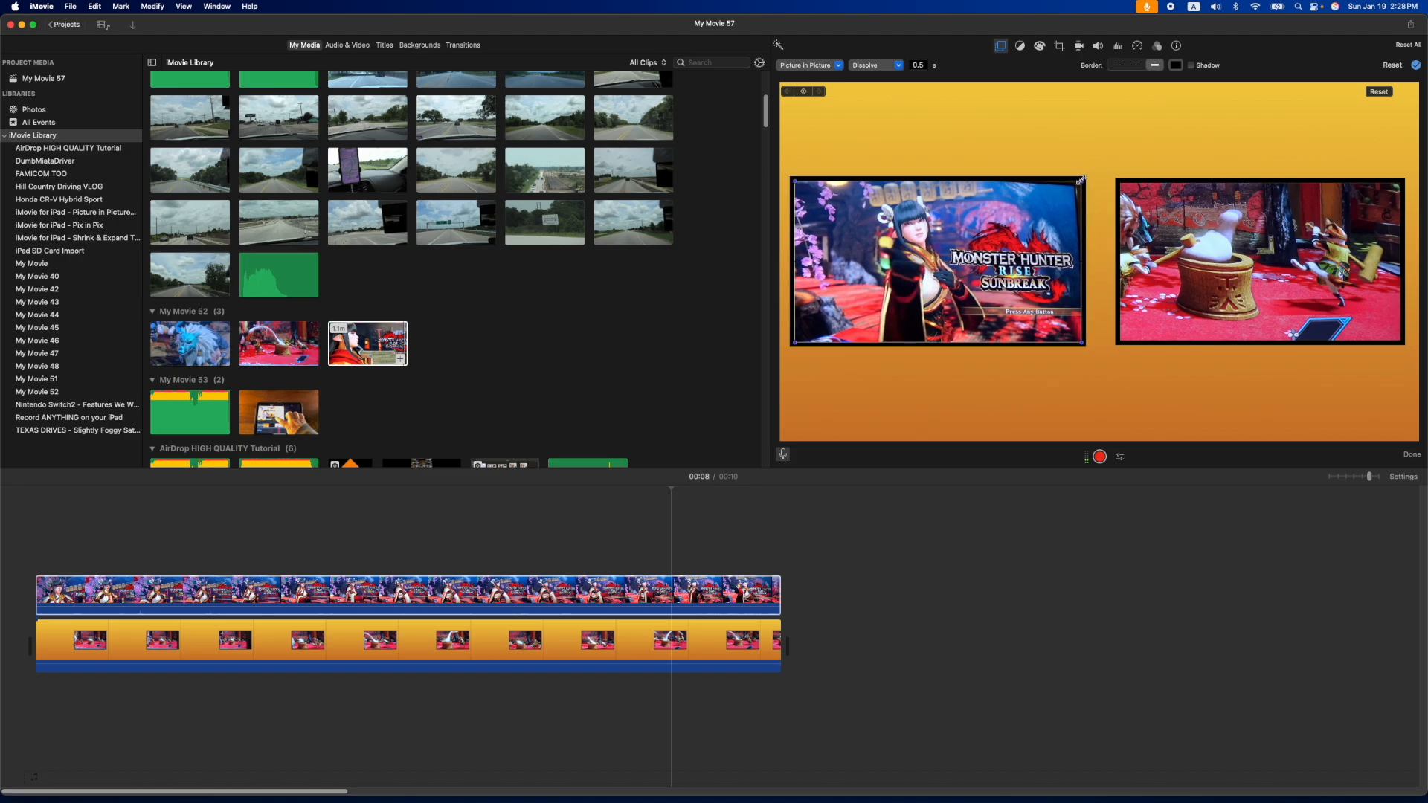
{"action": "left_click_drag", "start_coordinate": [938, 262], "coordinate": [1248, 266]}
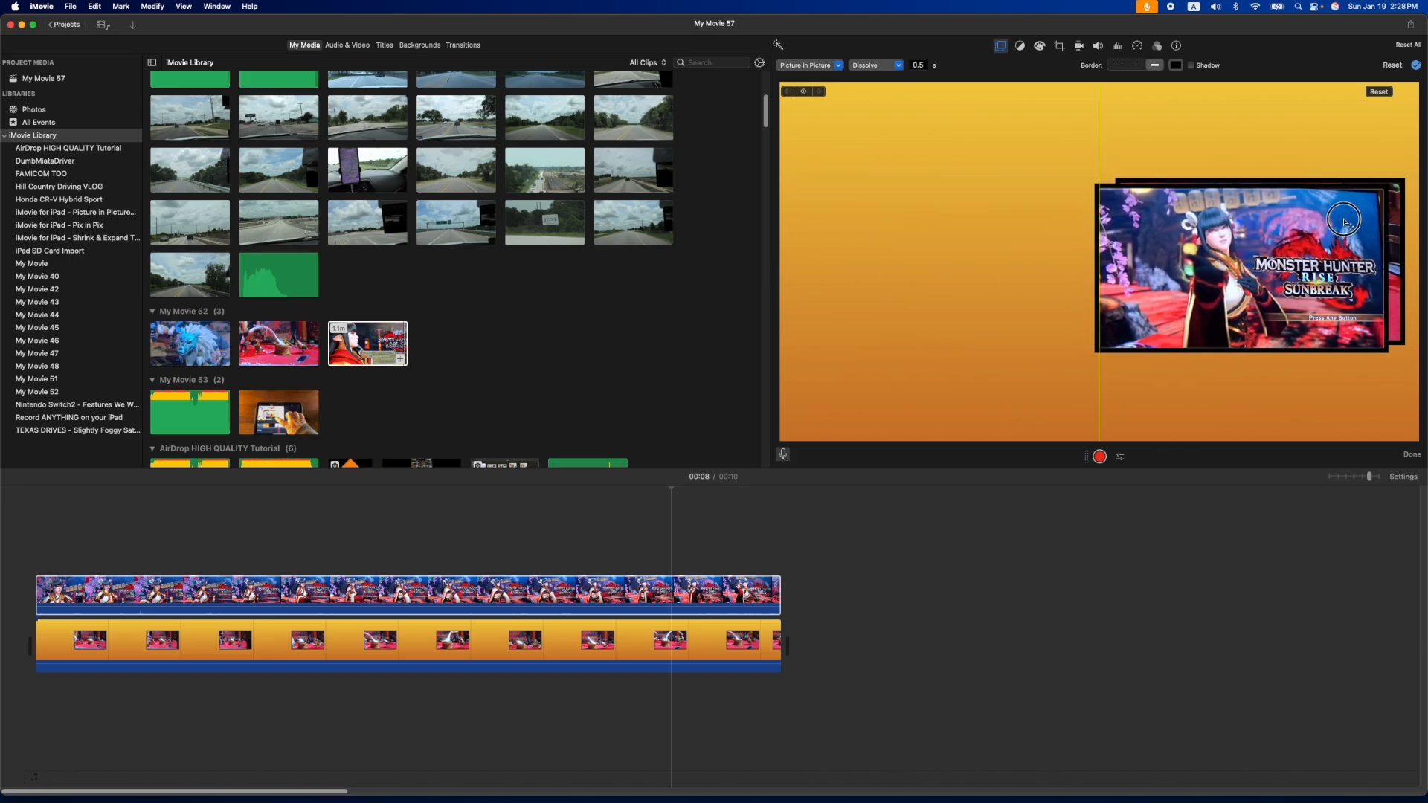